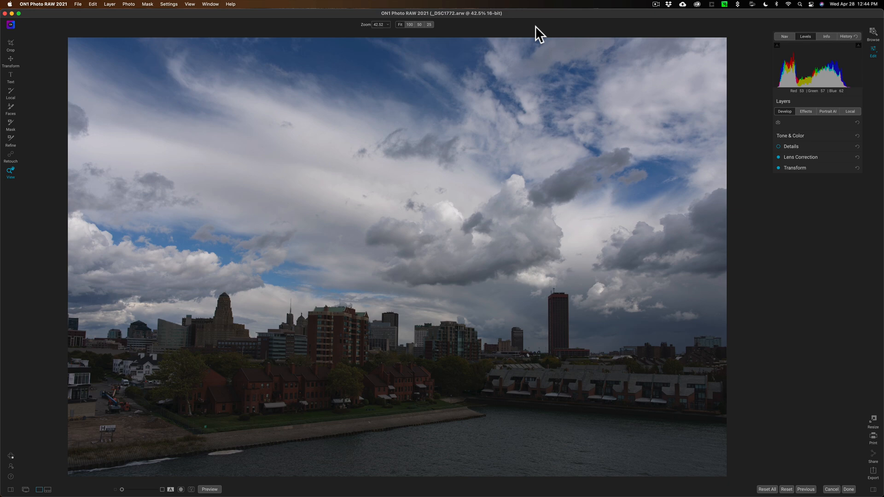
mouse_move(697, 110)
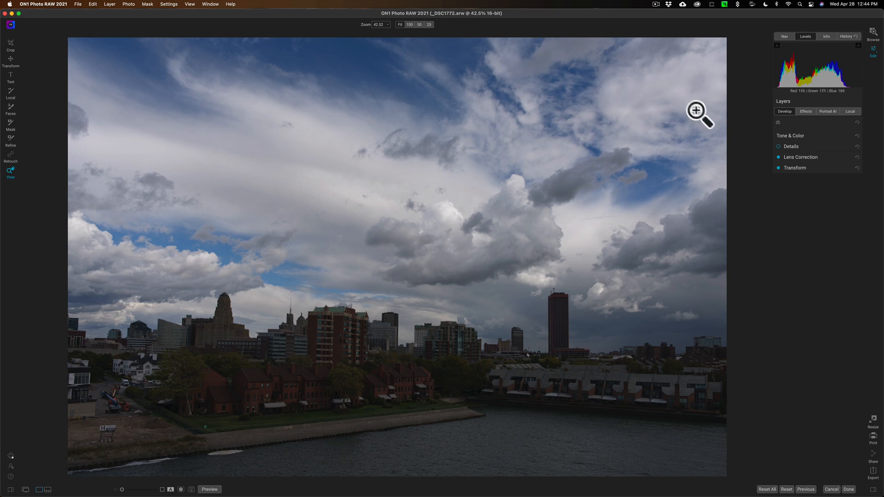
mouse_move(823, 174)
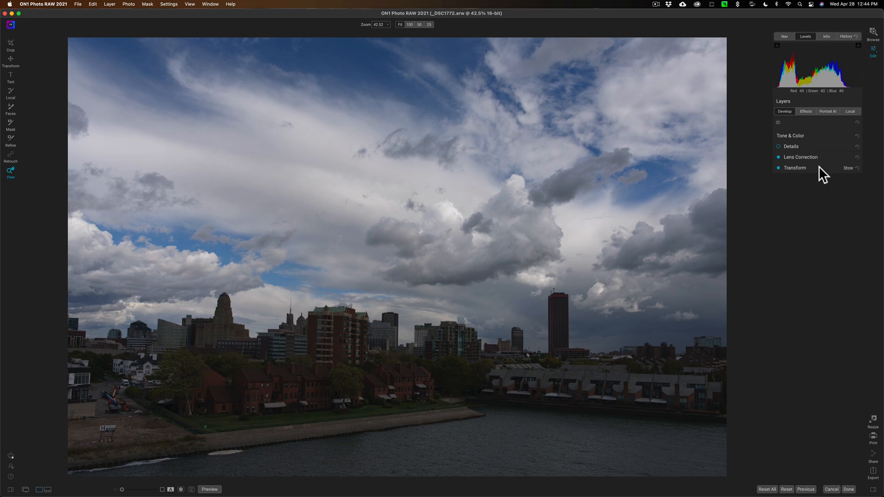
Browse the Transform and Lens Correction settings, then expand Tone & Color showing zeroed values.
left_click(848, 168)
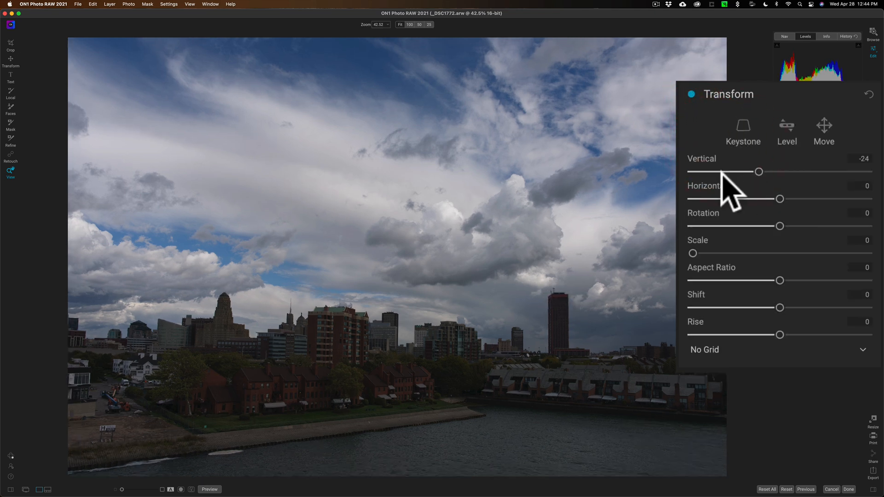
mouse_move(744, 110)
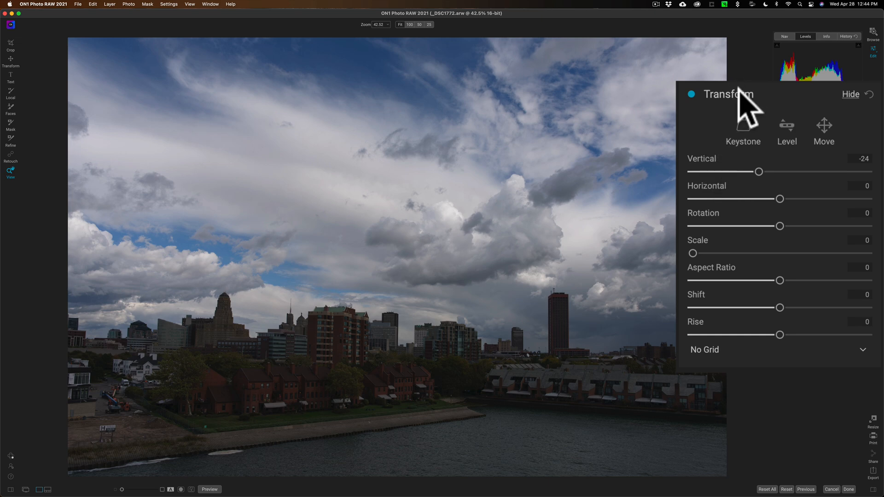
left_click(850, 94)
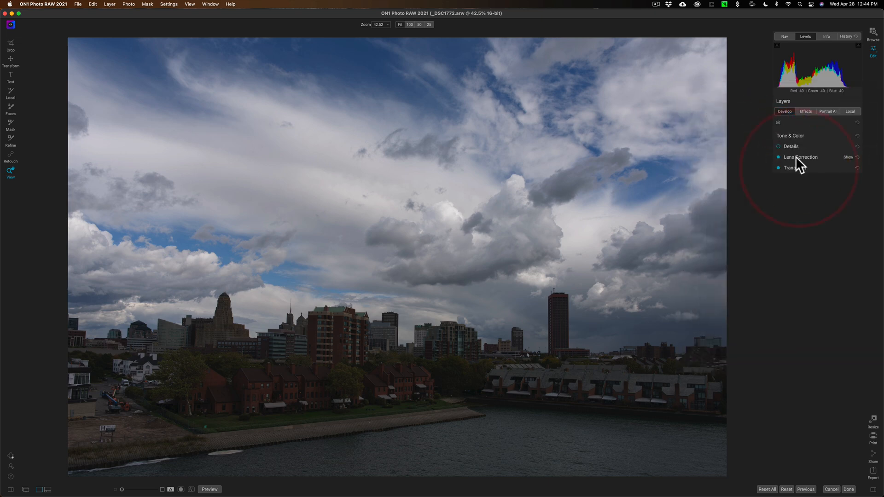
left_click(801, 158)
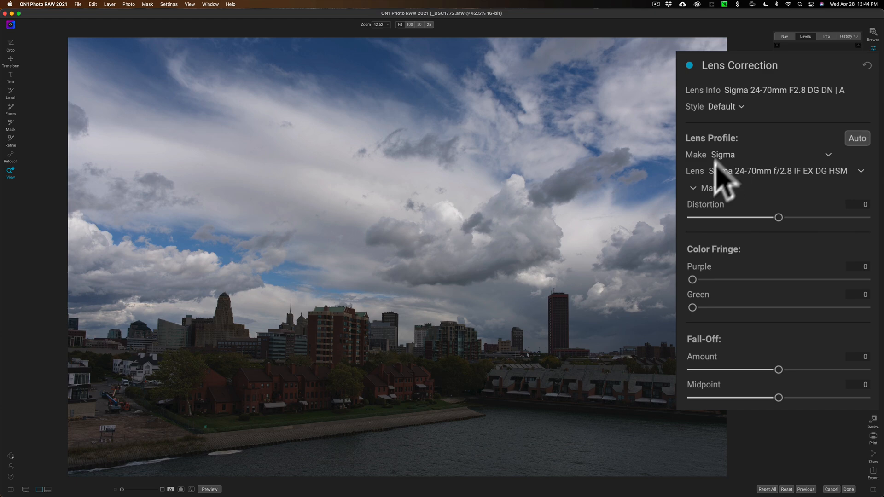
mouse_move(761, 119)
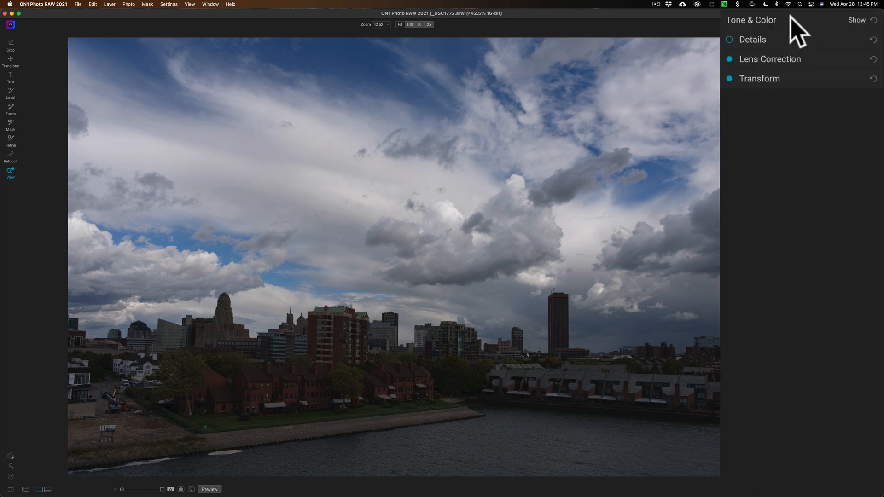
left_click(751, 20)
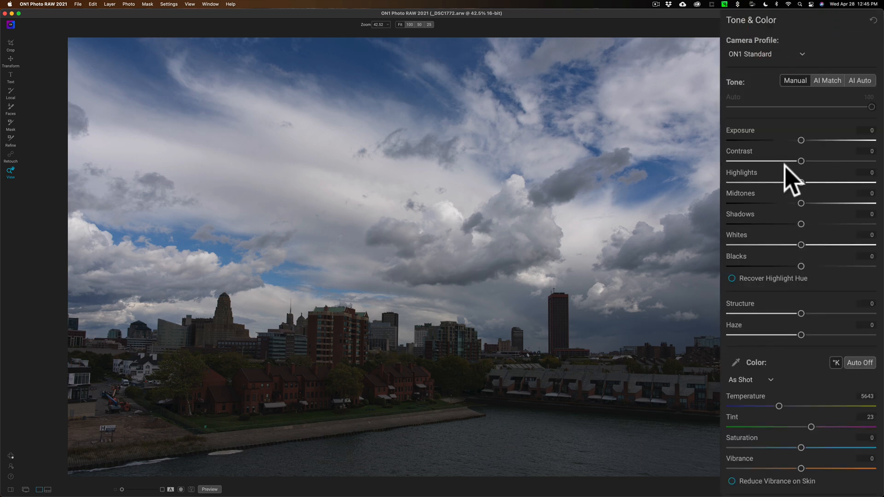
mouse_move(787, 165)
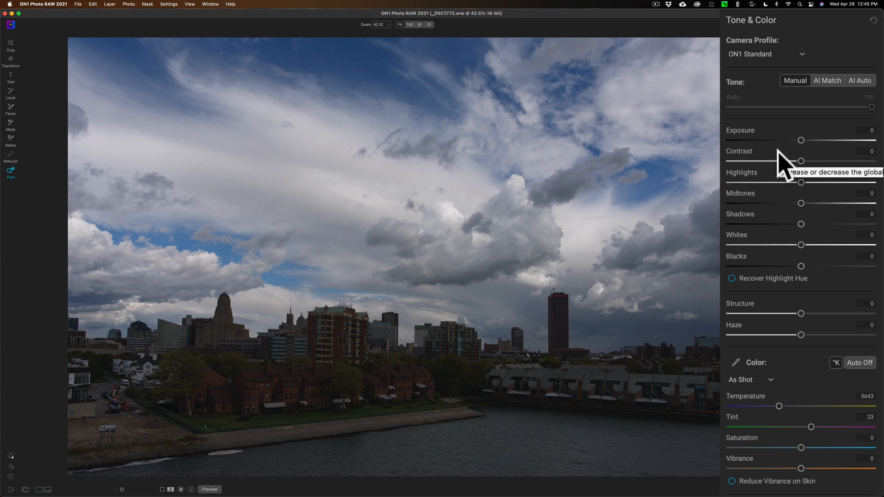
mouse_move(784, 211)
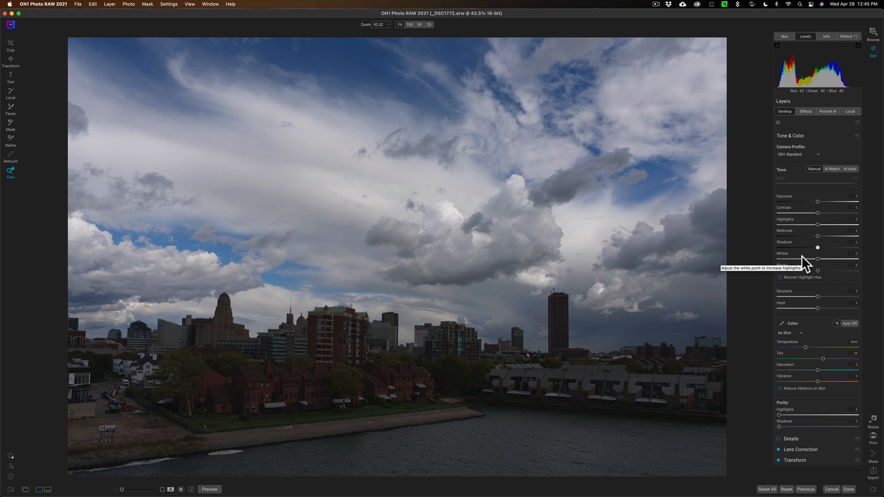
mouse_move(769, 253)
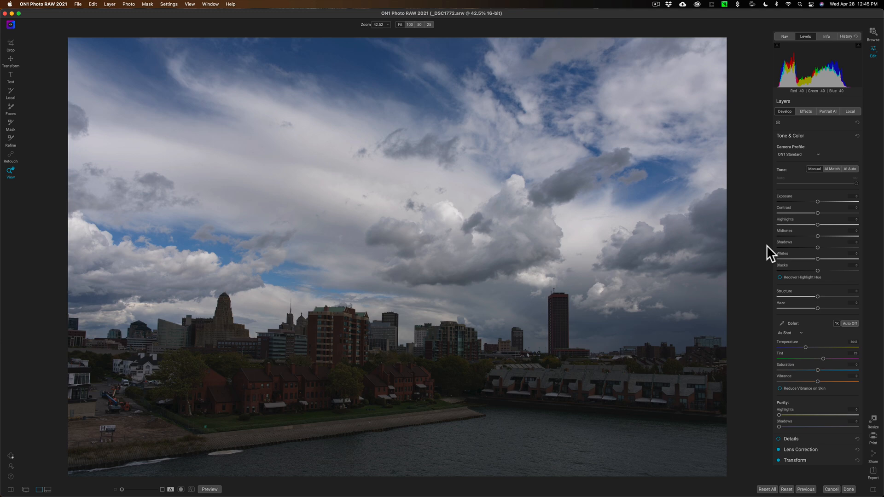
mouse_move(824, 241)
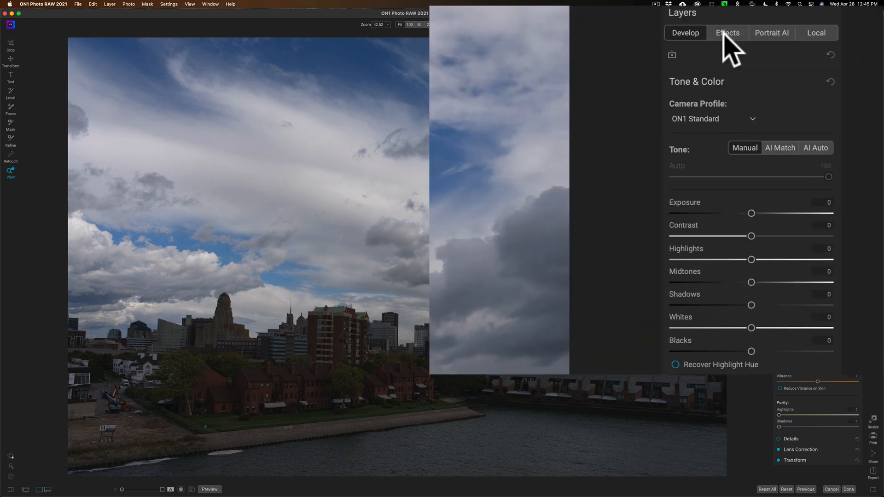
Add a Tone Enhancer filter to the Effects layer.
left_click(727, 33)
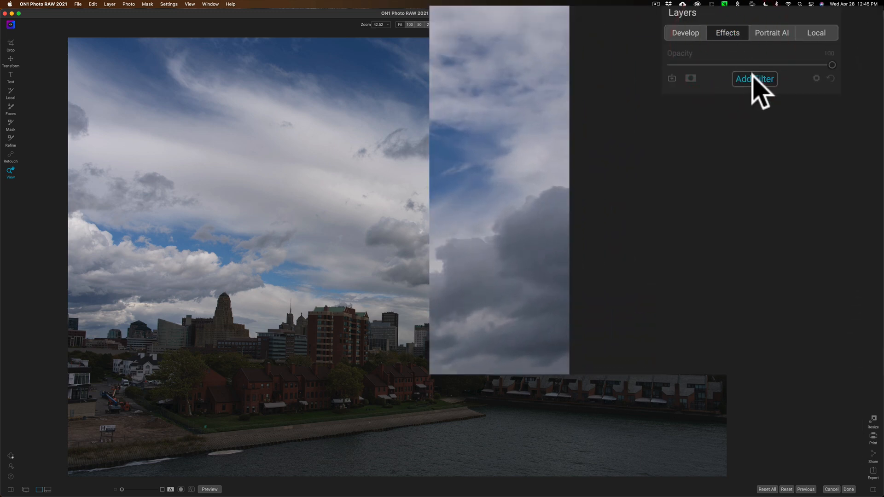
left_click(754, 79)
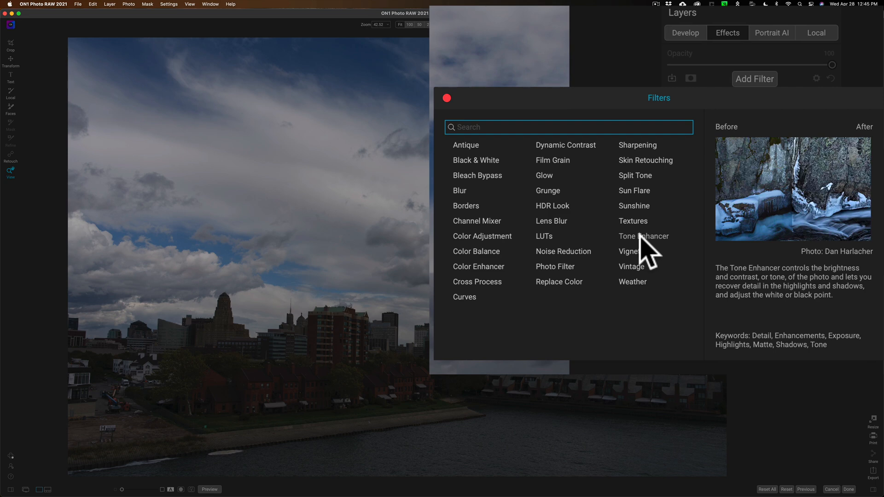
left_click(643, 236)
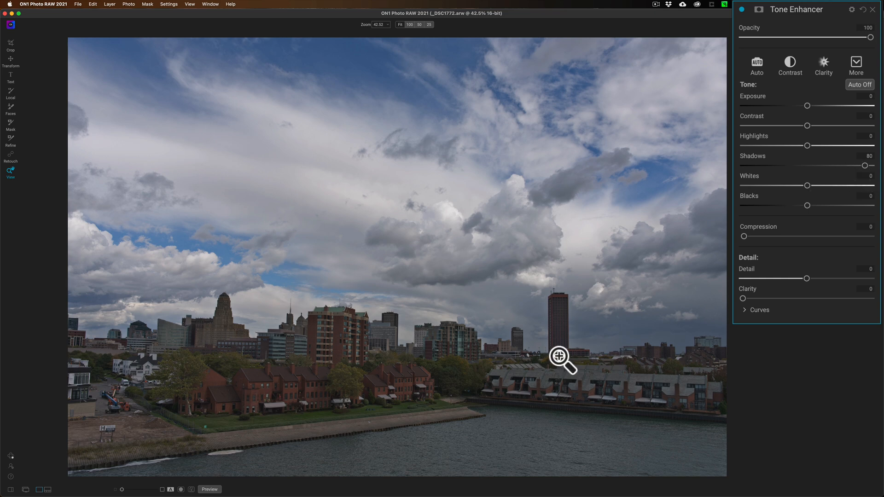
mouse_move(808, 158)
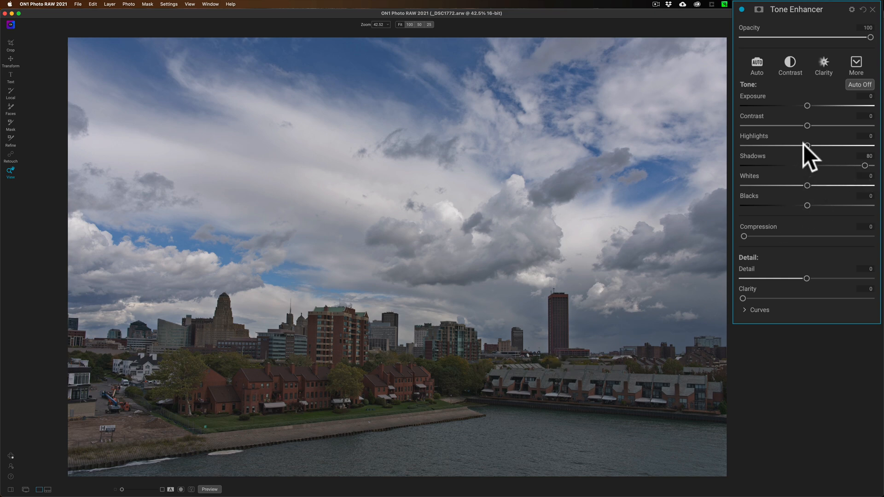
mouse_move(809, 148)
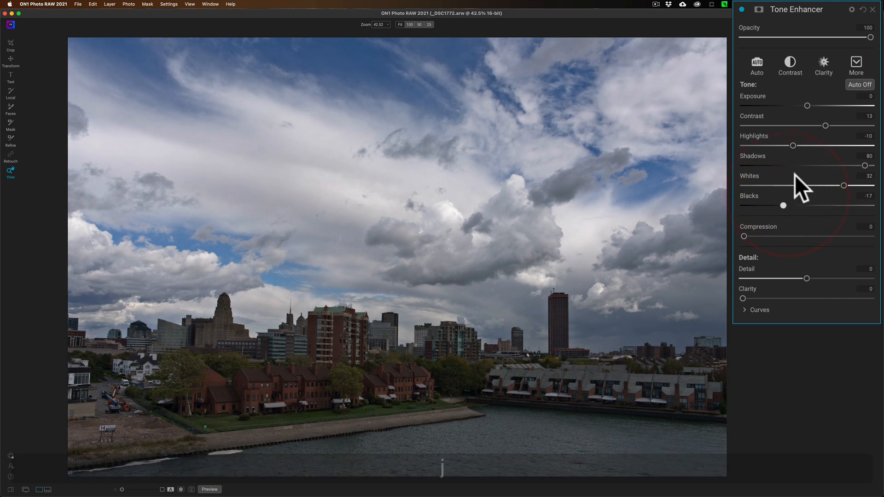
mouse_move(868, 183)
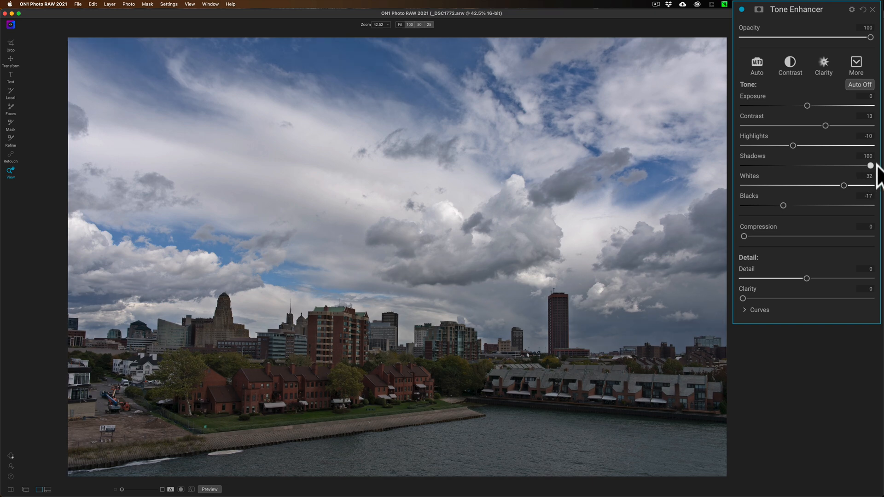
mouse_move(870, 166)
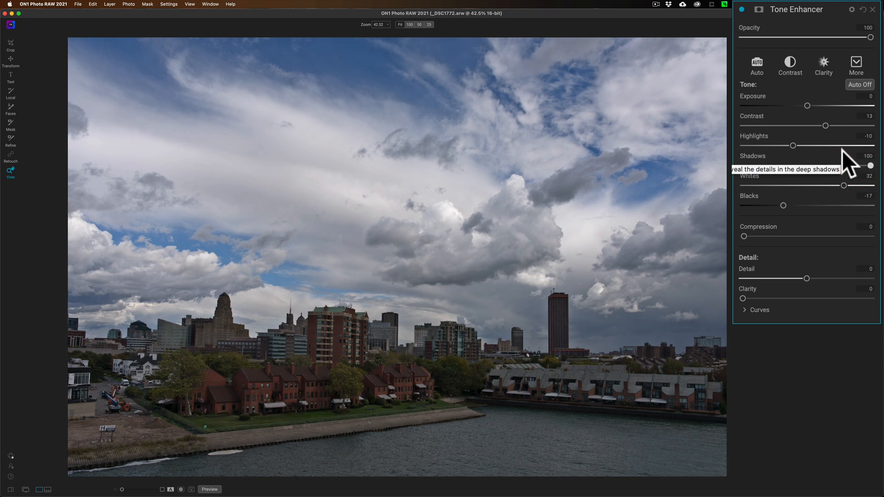
mouse_move(798, 14)
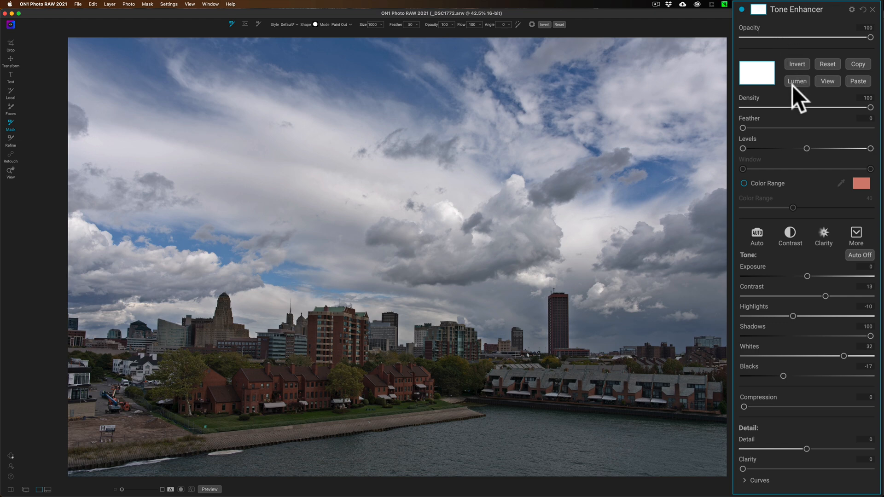
mouse_move(799, 96)
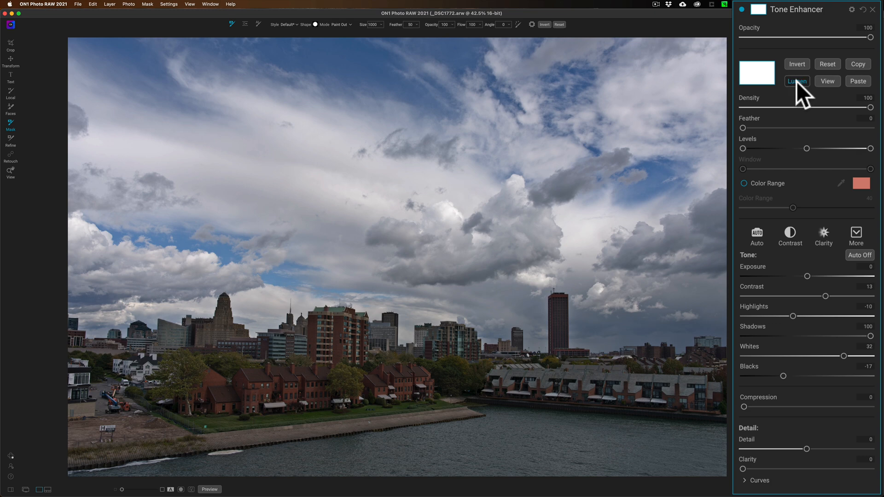
Create a Lumen luminosity mask for the Tone Enhancer and invert it.
left_click(797, 81)
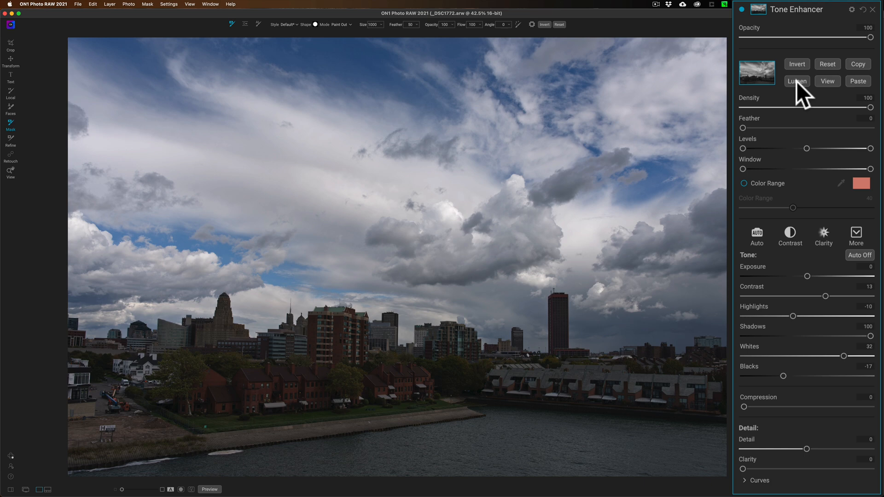
mouse_move(801, 108)
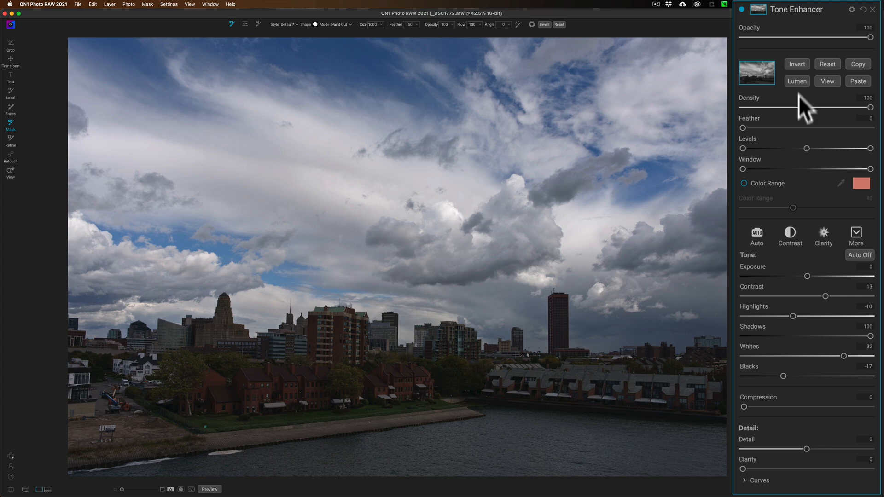
mouse_move(437, 400)
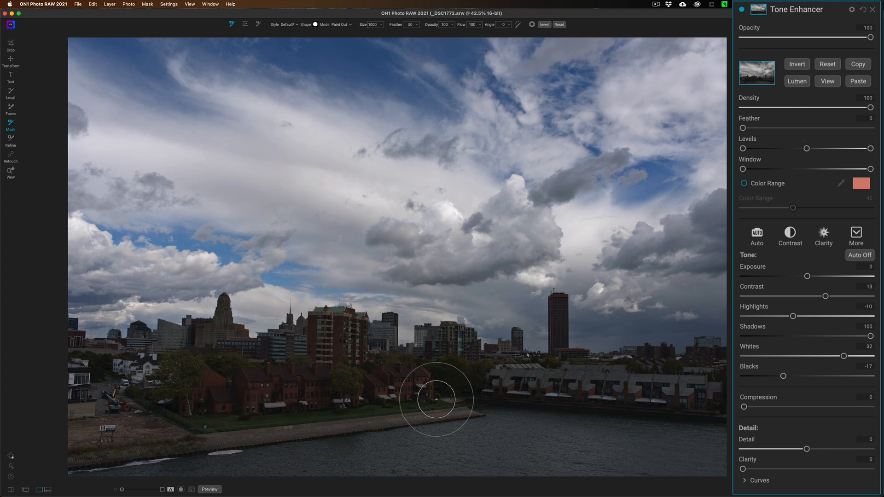
mouse_move(584, 398)
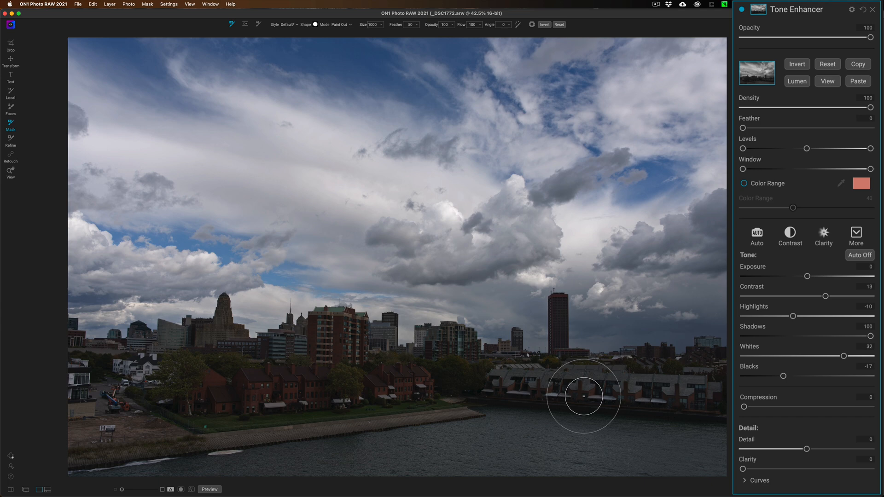
mouse_move(803, 78)
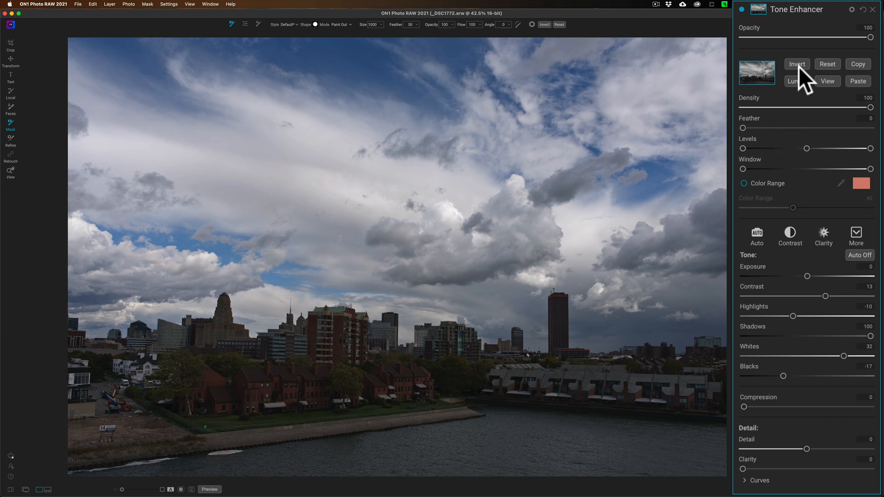
left_click(796, 64)
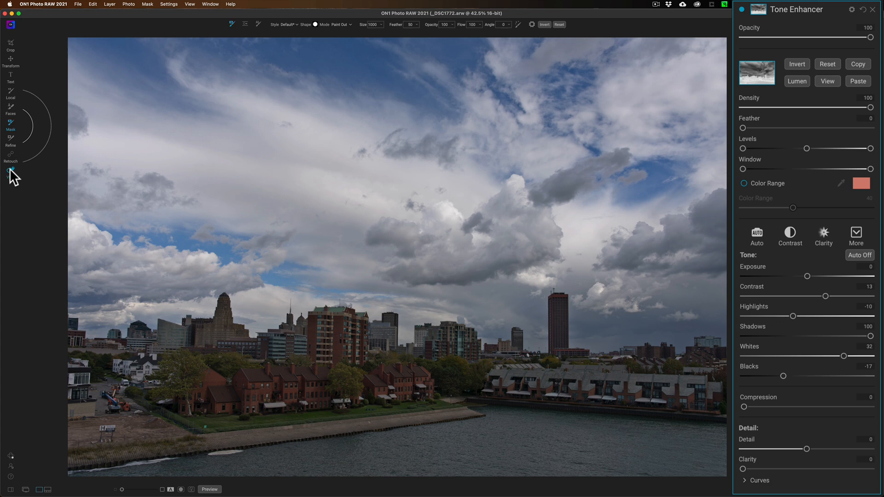
Activate the View tool and refine the Tone Enhancer: Detail 13, Clarity 29, Blacks −15.
left_click(10, 174)
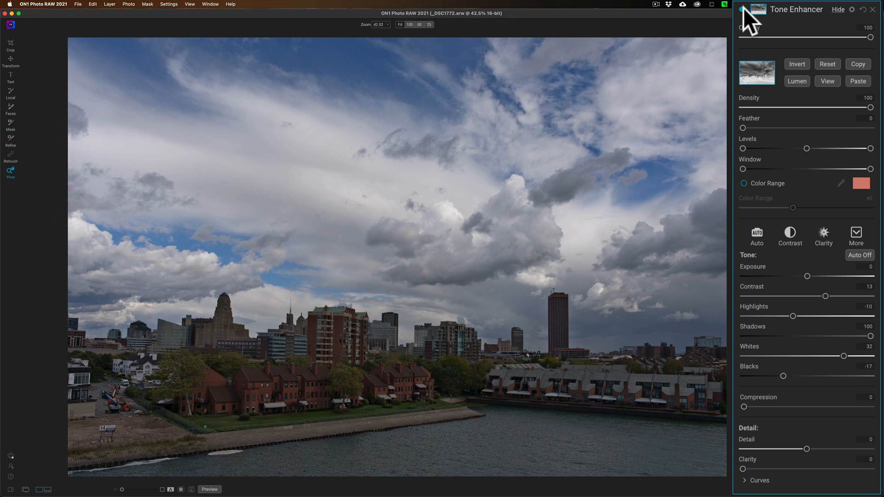
left_click(742, 10)
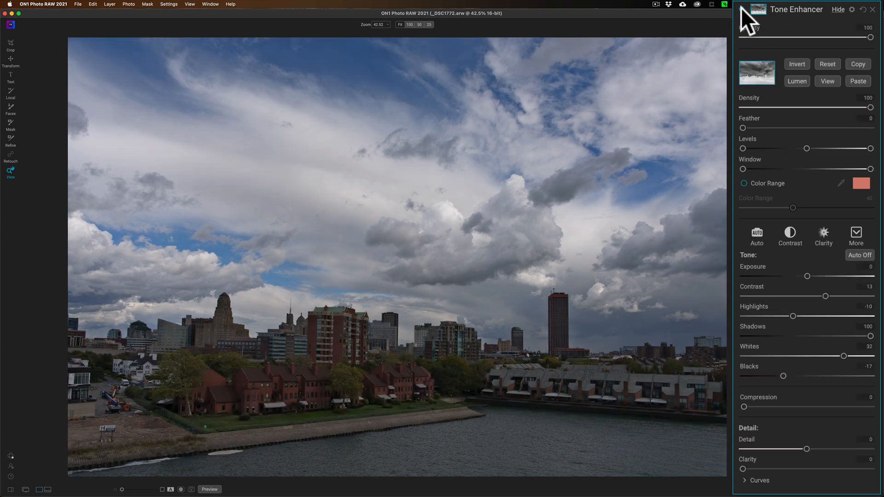
mouse_move(809, 186)
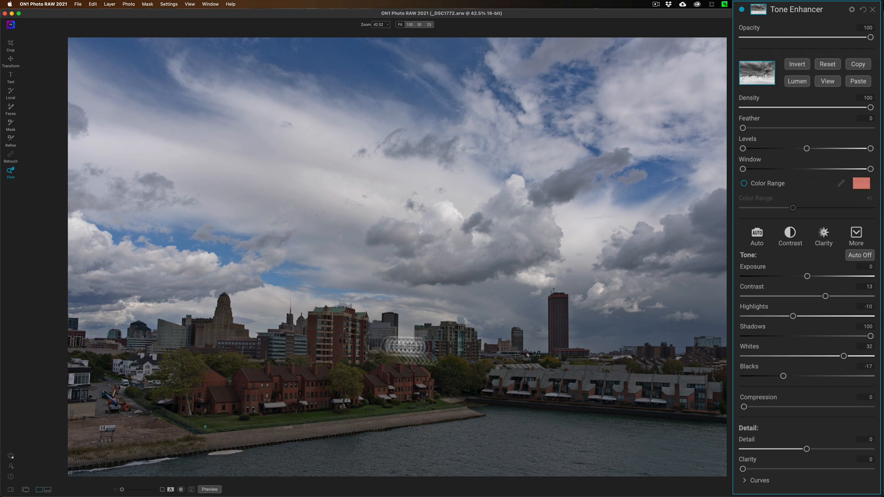
mouse_move(490, 373)
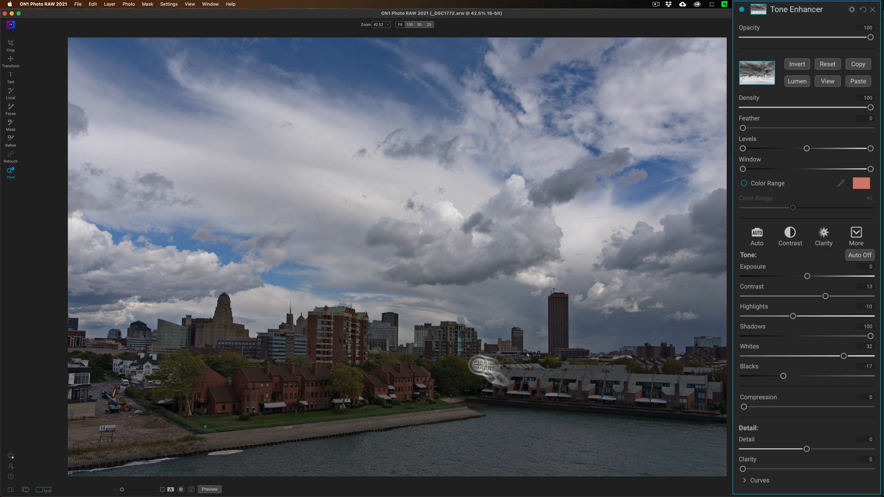
mouse_move(557, 391)
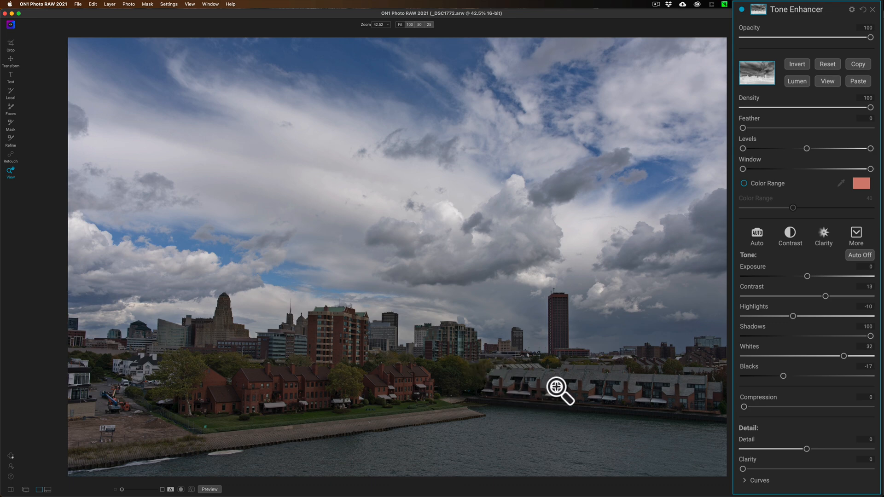
mouse_move(812, 138)
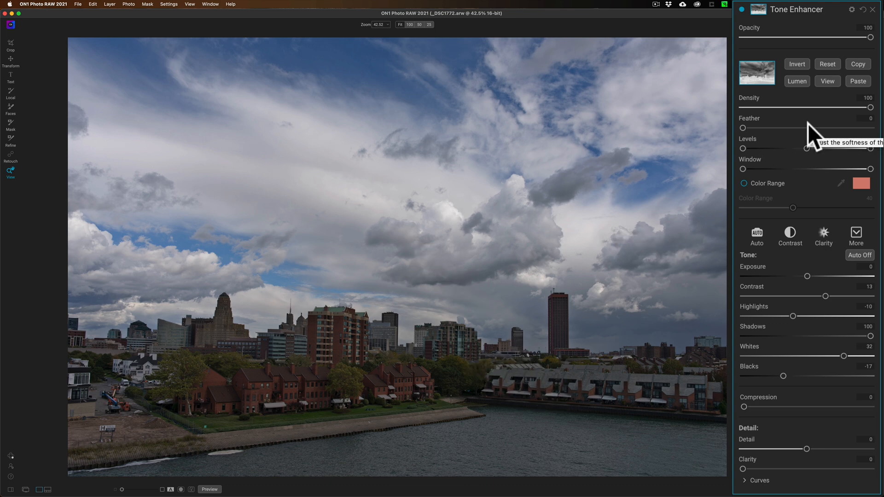
mouse_move(812, 394)
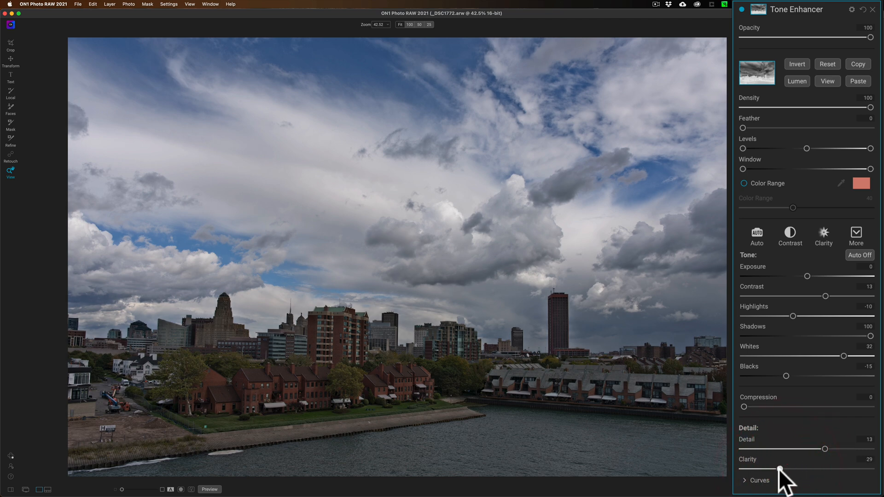
mouse_move(664, 374)
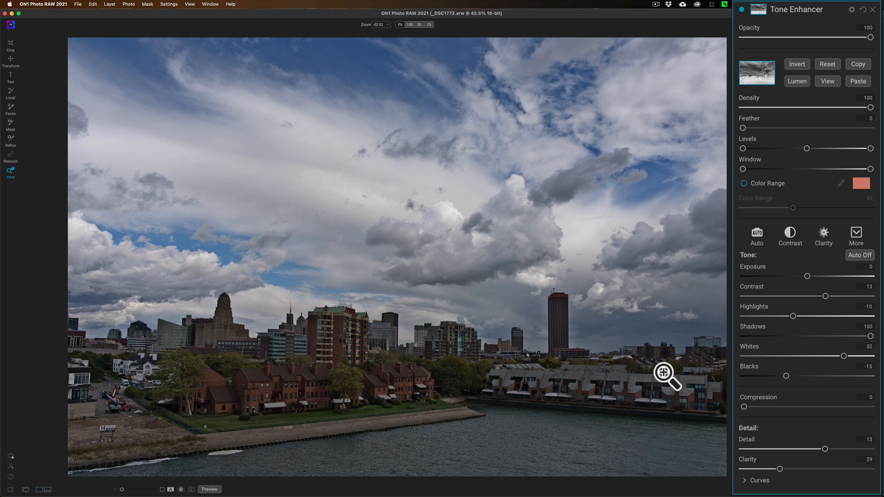
mouse_move(859, 322)
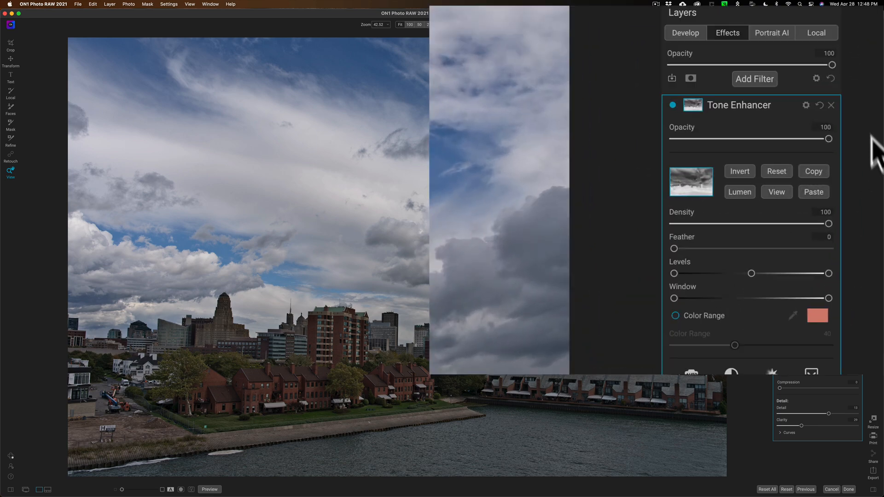
Add a Color Enhancer filter with boosted saturation, then collapse its settings.
left_click(755, 78)
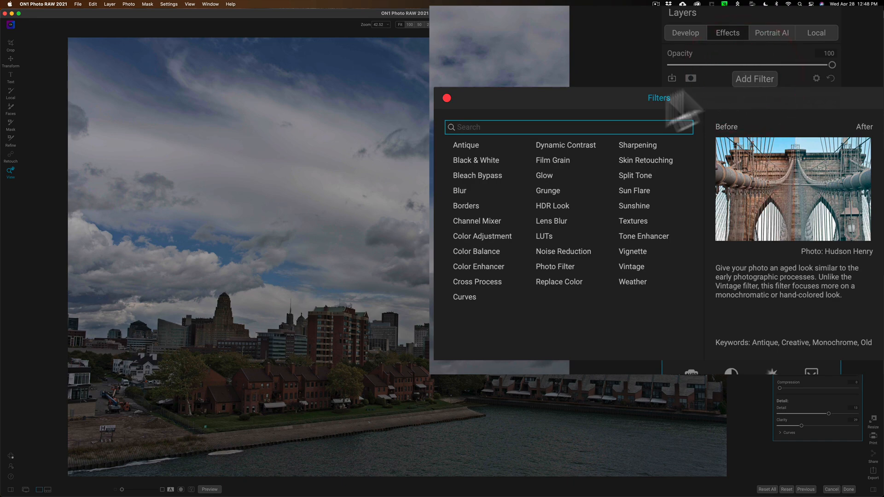
mouse_move(478, 266)
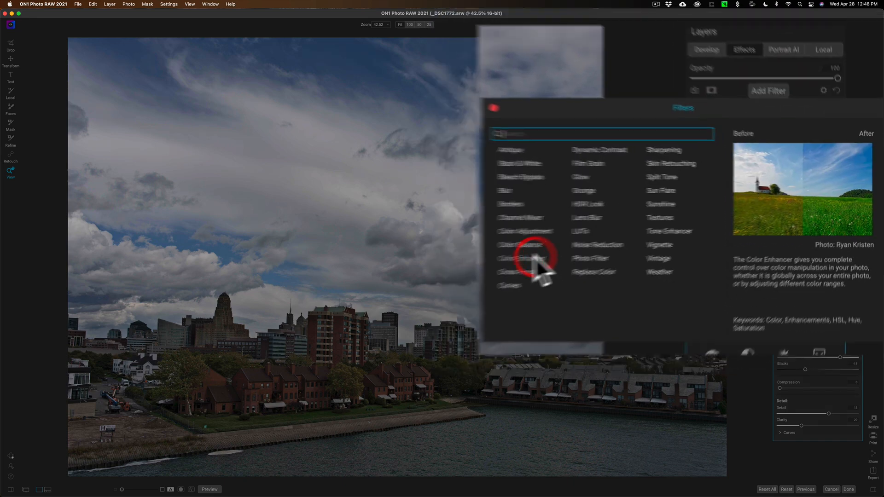
left_click(522, 246)
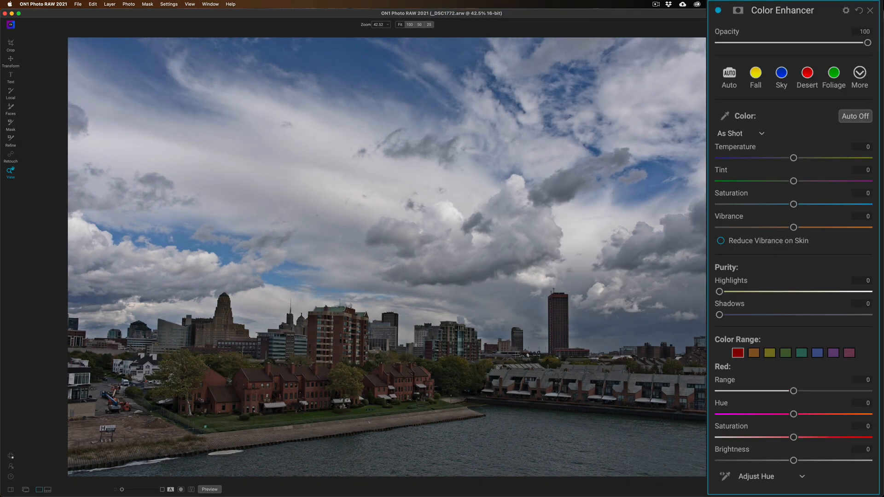
mouse_move(793, 204)
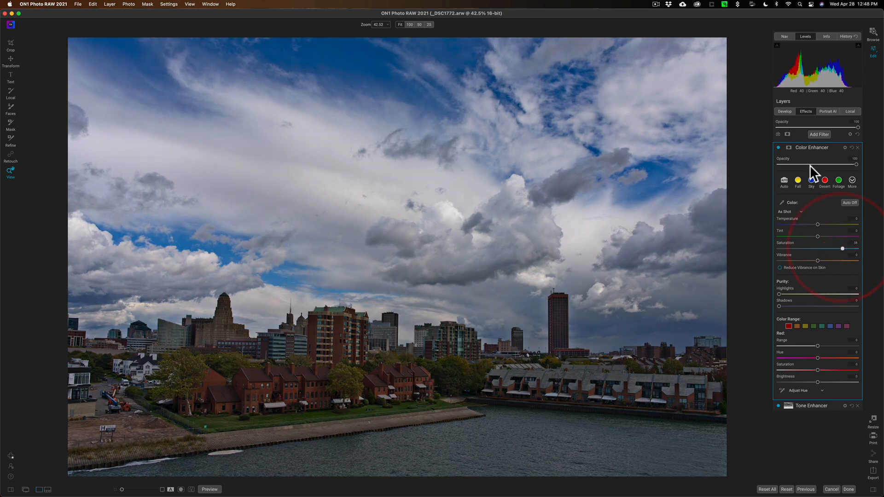
mouse_move(823, 151)
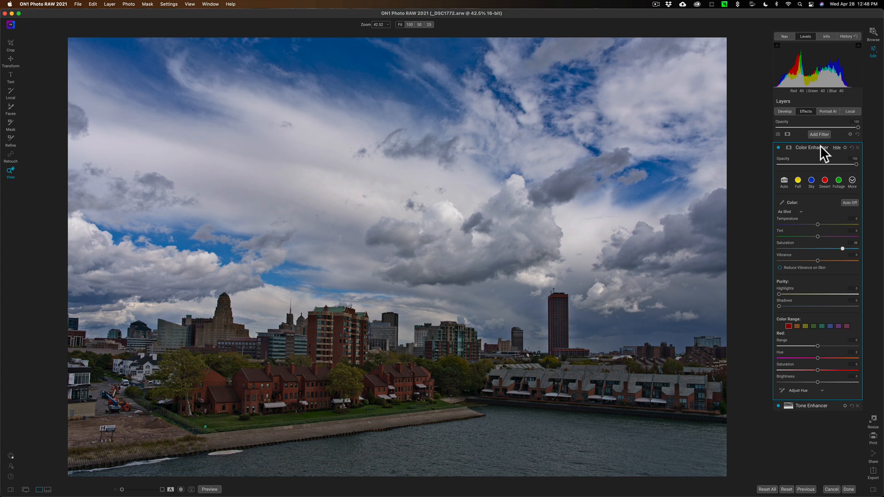
left_click(811, 148)
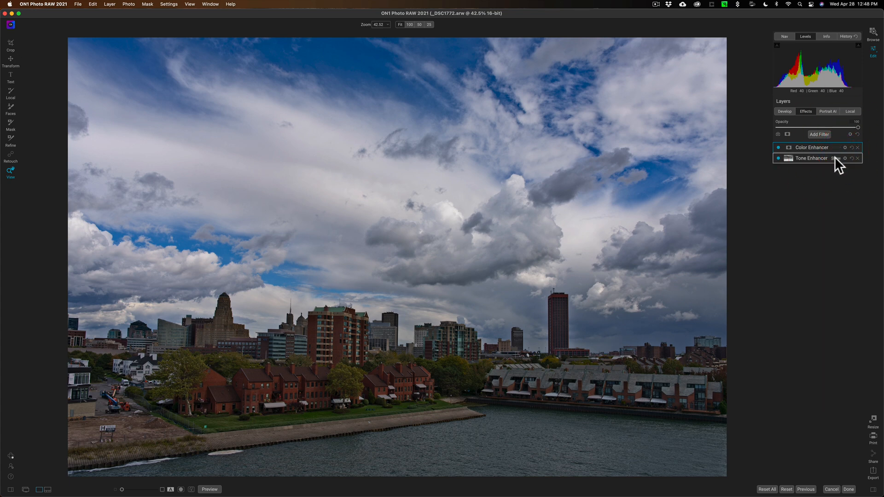
Expand the Color Enhancer filter and add a blank white mask to it.
left_click(787, 158)
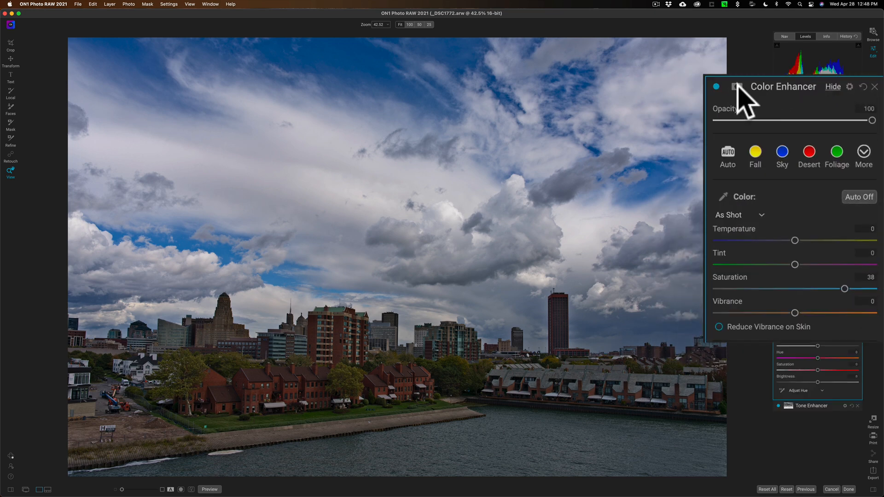
left_click(736, 86)
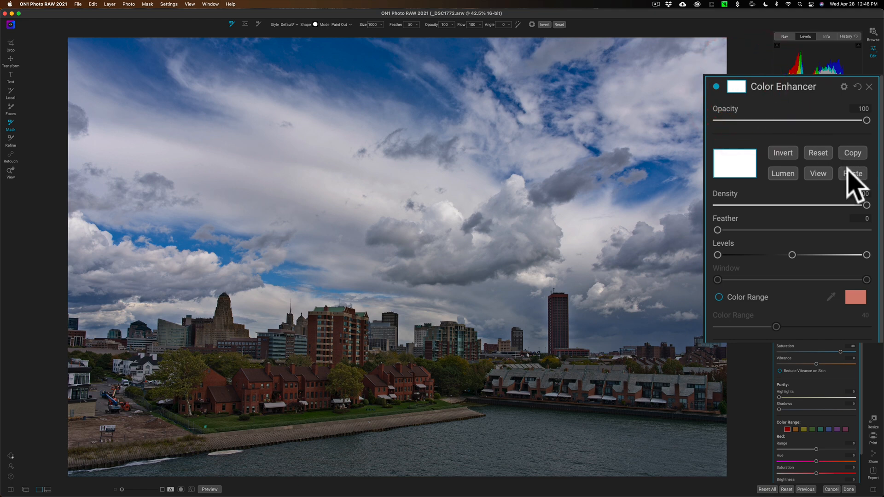
Paste the luminosity mask onto the Color Enhancer and tighten its Levels to black out the sky.
left_click(853, 173)
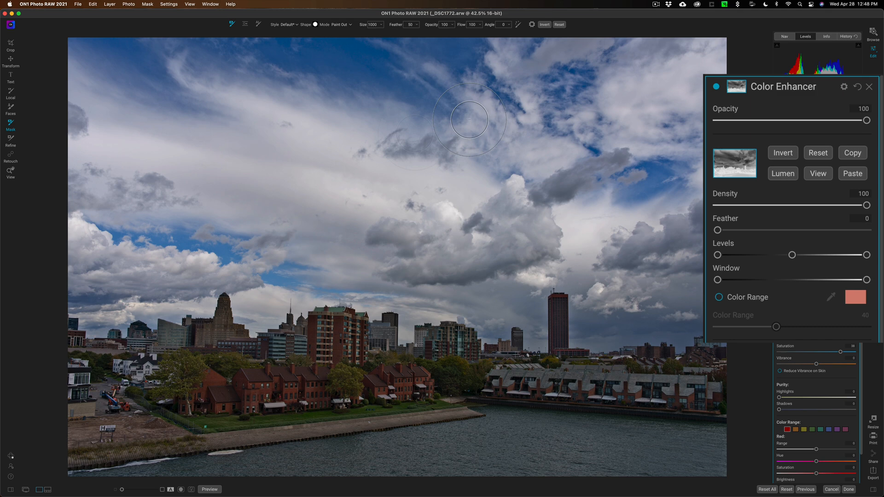
left_click(10, 171)
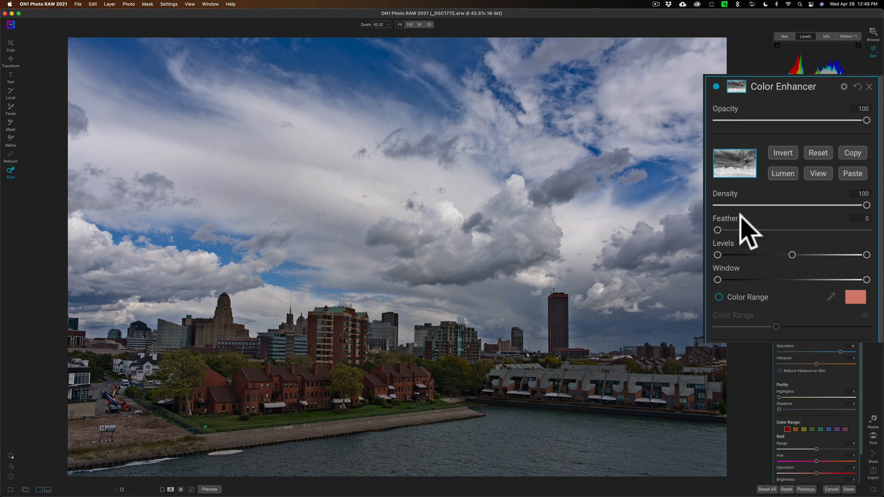
mouse_move(780, 297)
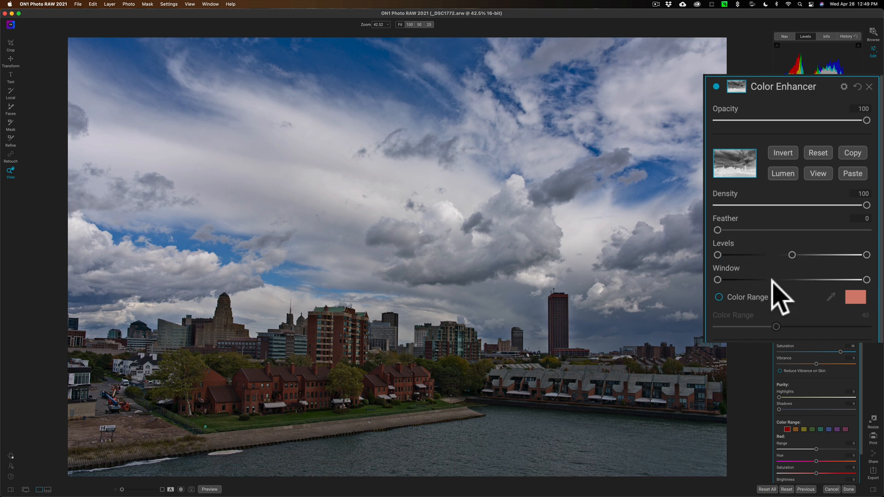
mouse_move(783, 291)
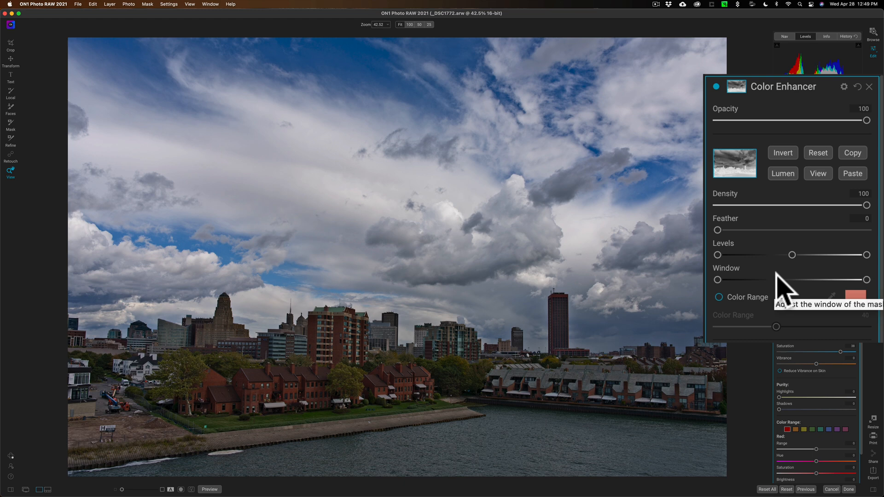
mouse_move(801, 271)
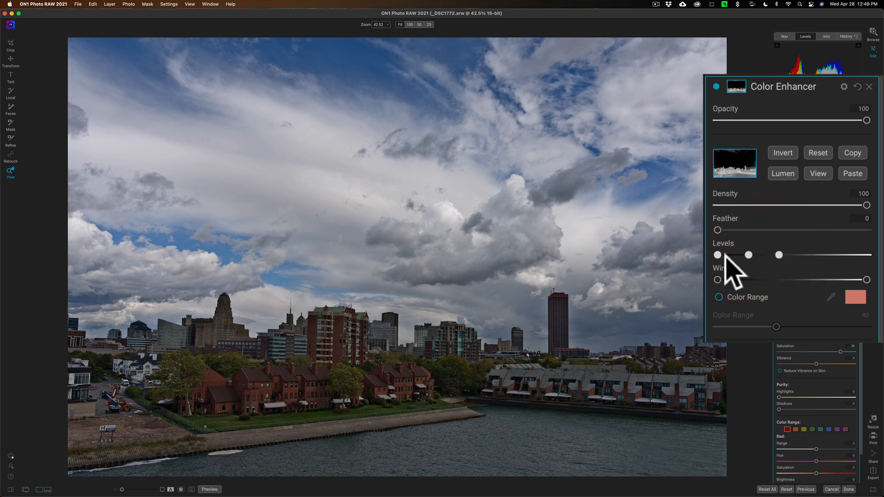
mouse_move(846, 271)
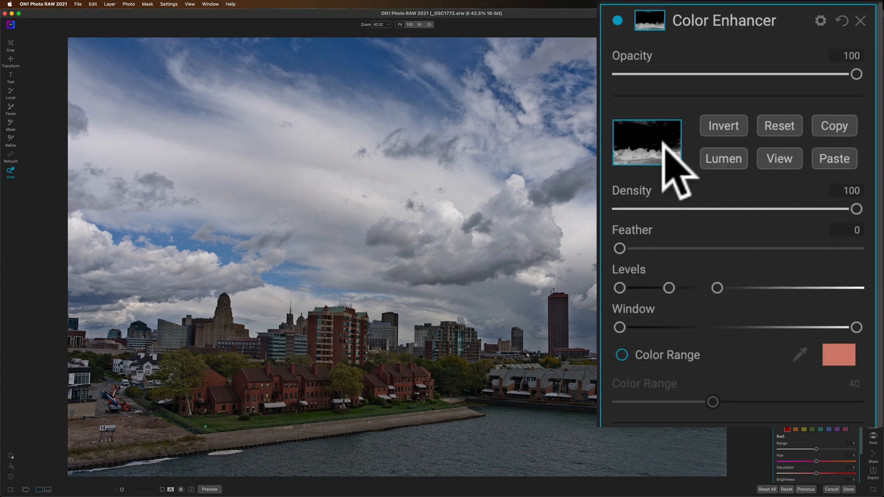
mouse_move(651, 169)
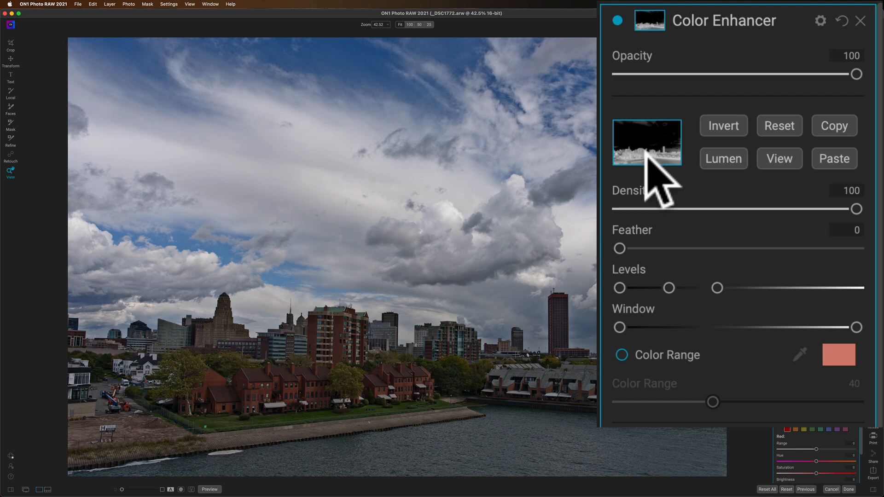
left_click(617, 20)
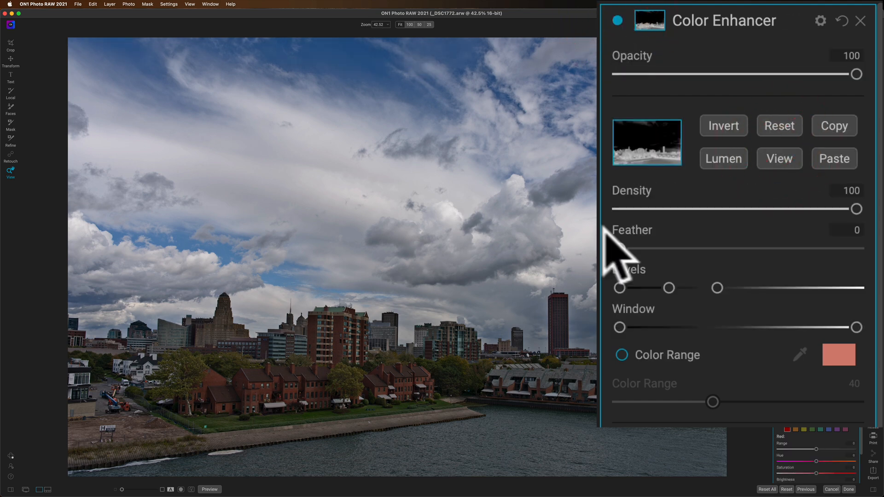
mouse_move(685, 307)
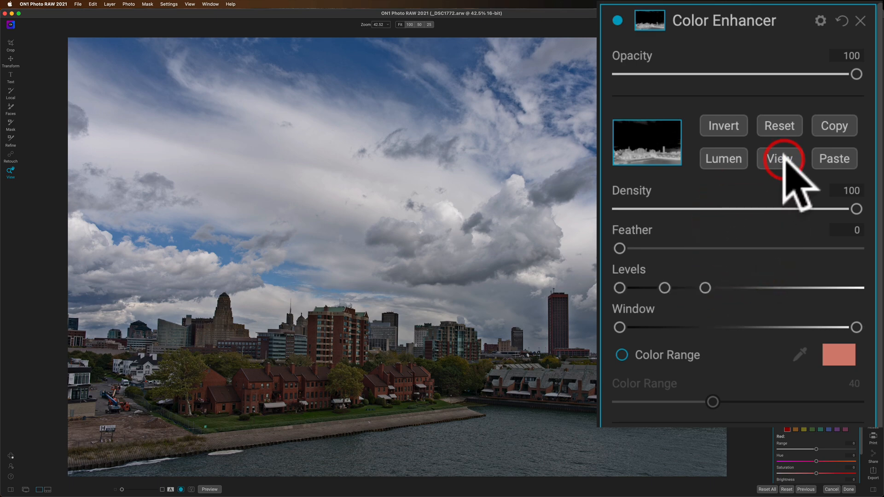
left_click(779, 159)
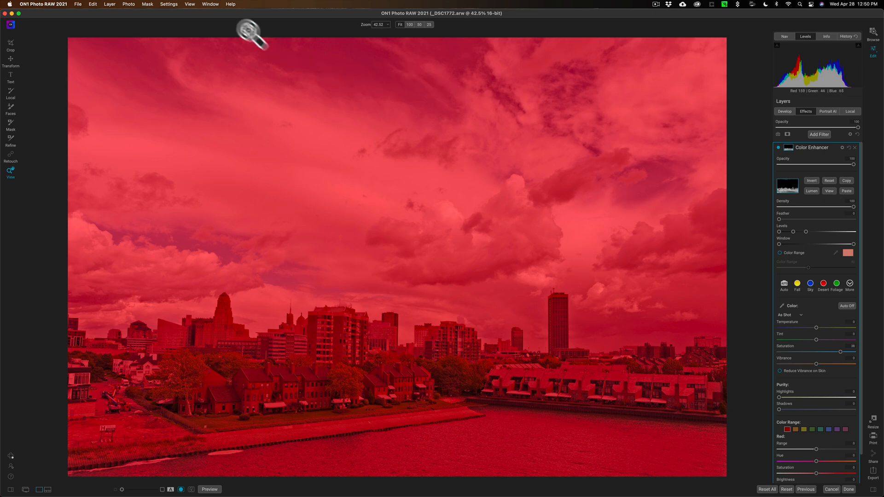
left_click(90, 8)
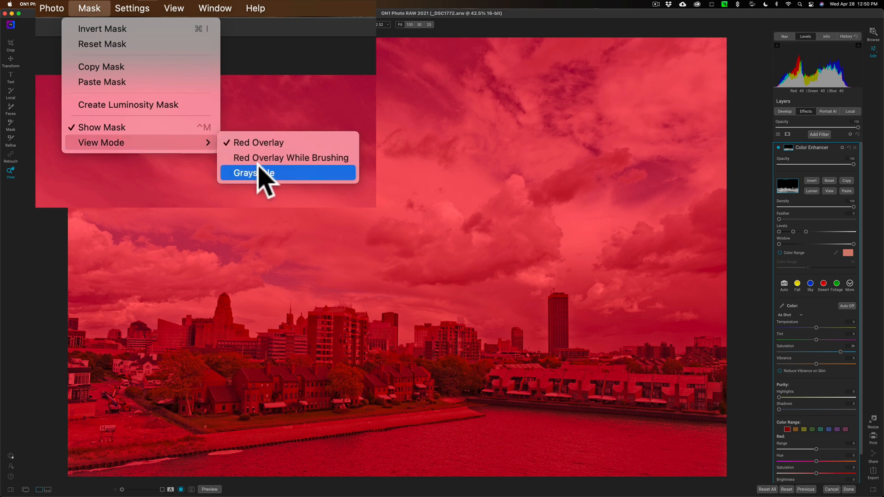
left_click(252, 172)
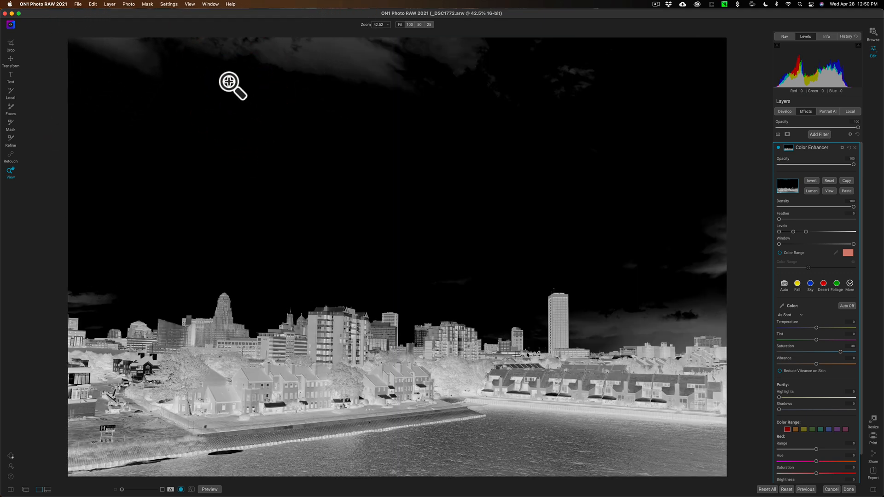
mouse_move(271, 216)
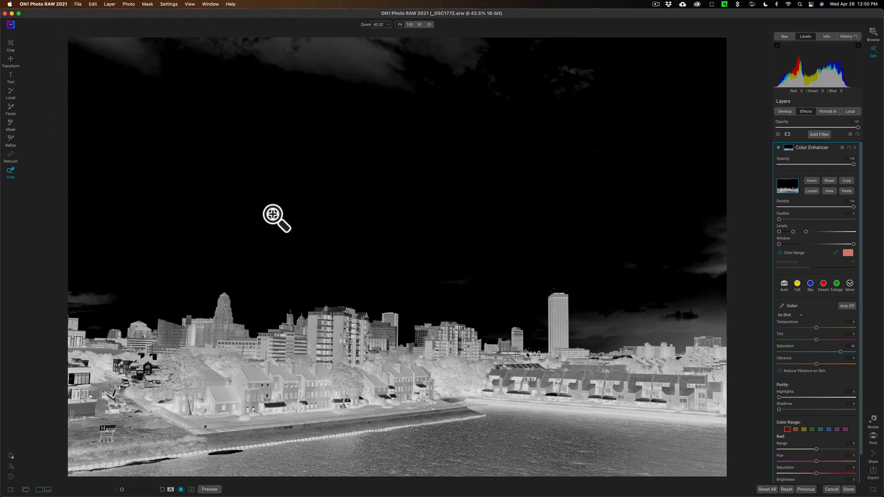
mouse_move(547, 358)
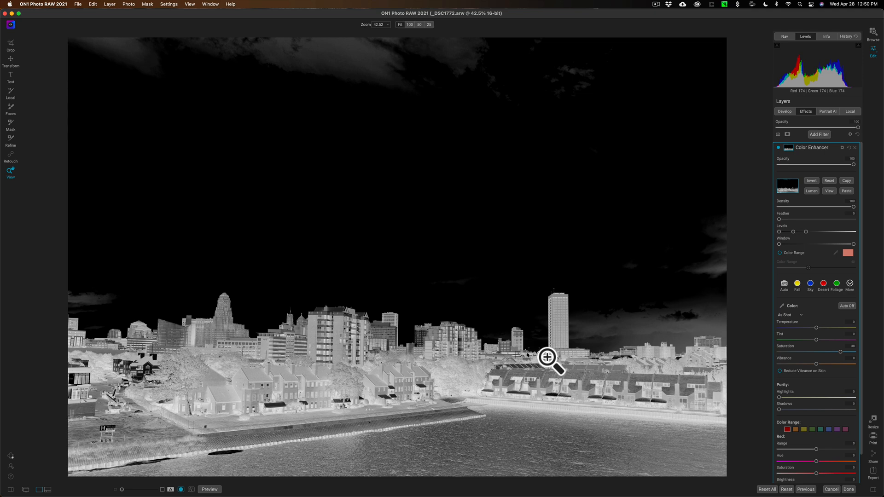
mouse_move(160, 153)
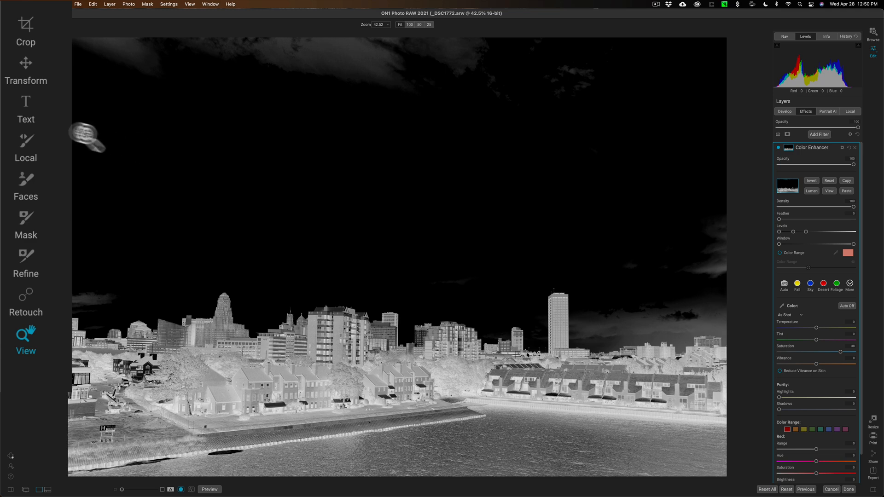
Paint leftover sky out of the Color Enhancer mask, then hide the mask preview.
left_click(26, 226)
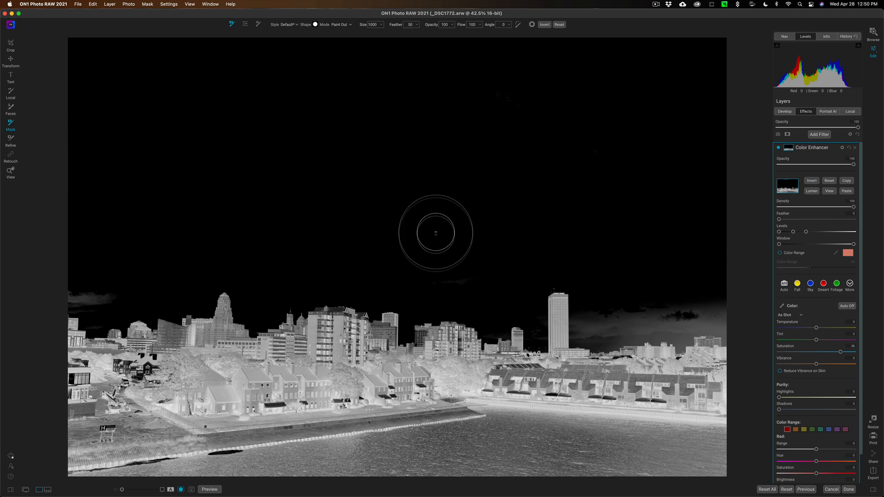
mouse_move(94, 276)
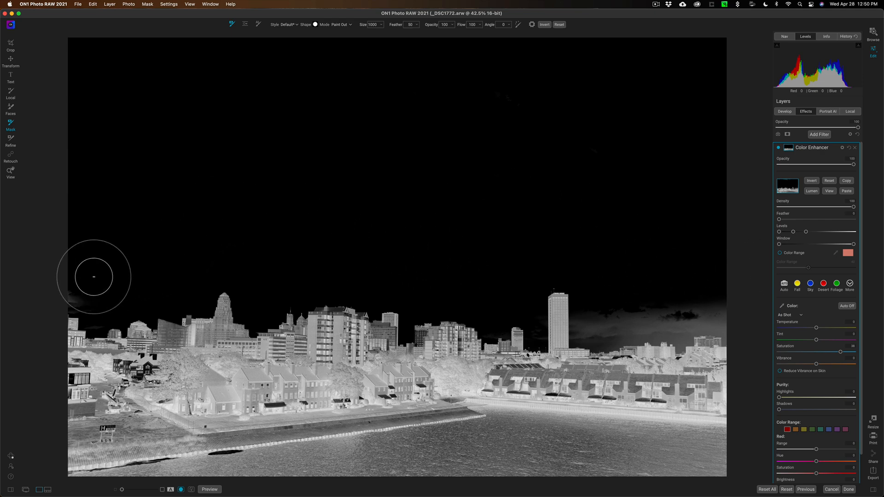
mouse_move(435, 108)
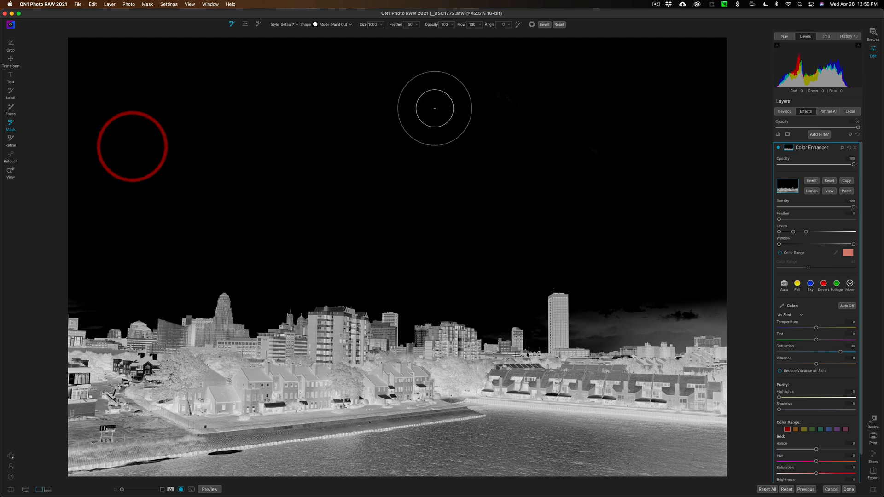
mouse_move(625, 284)
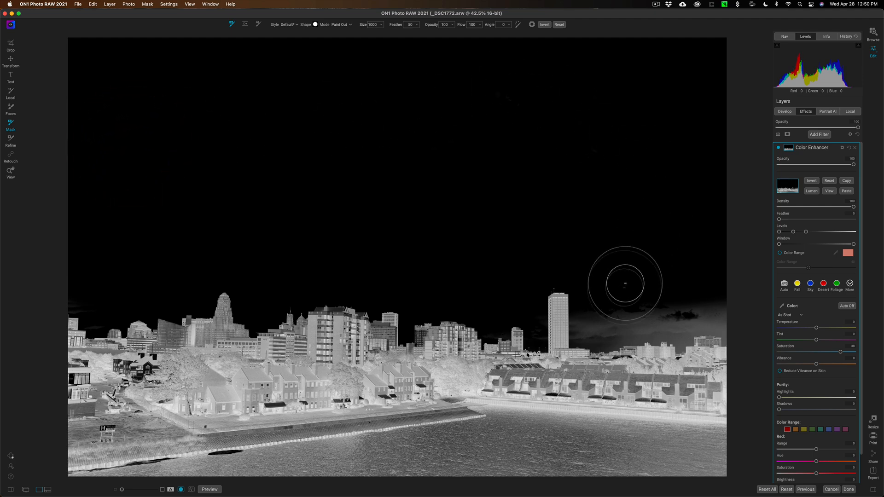
mouse_move(692, 291)
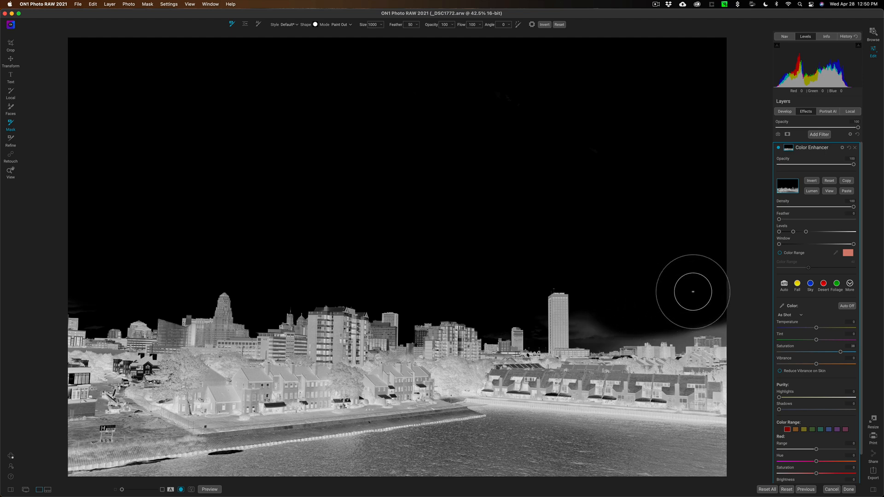
mouse_move(588, 107)
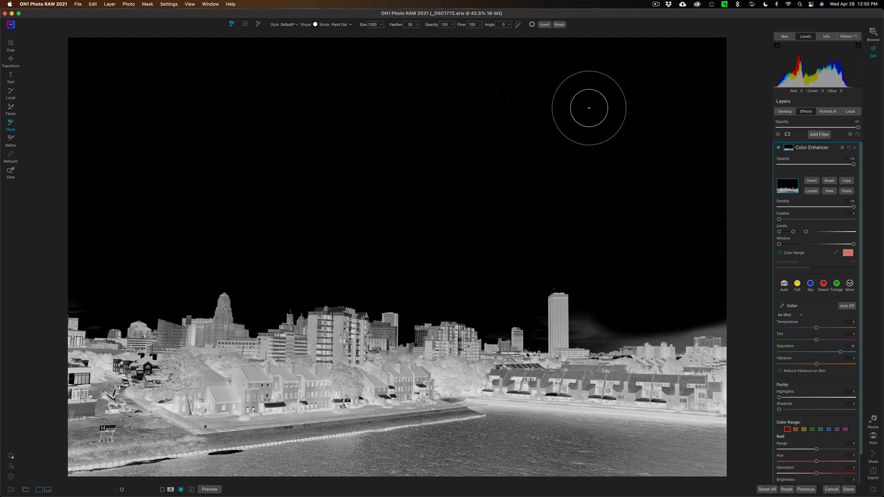
mouse_move(691, 119)
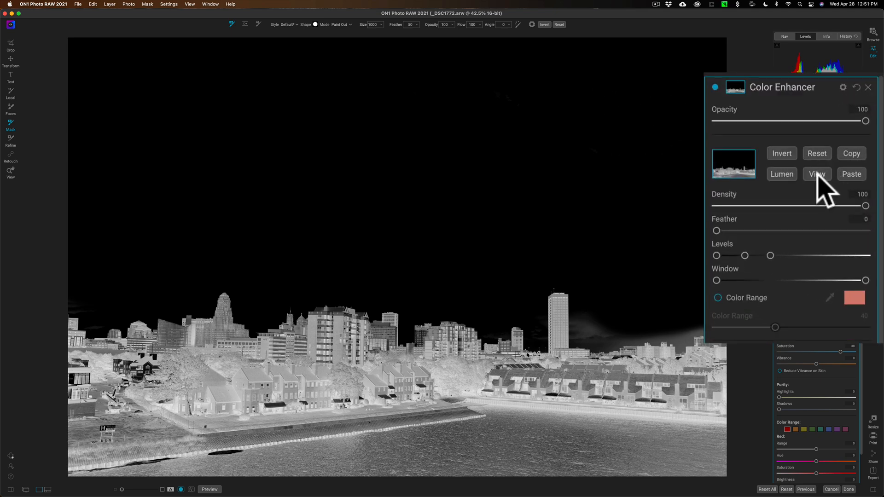
left_click(816, 174)
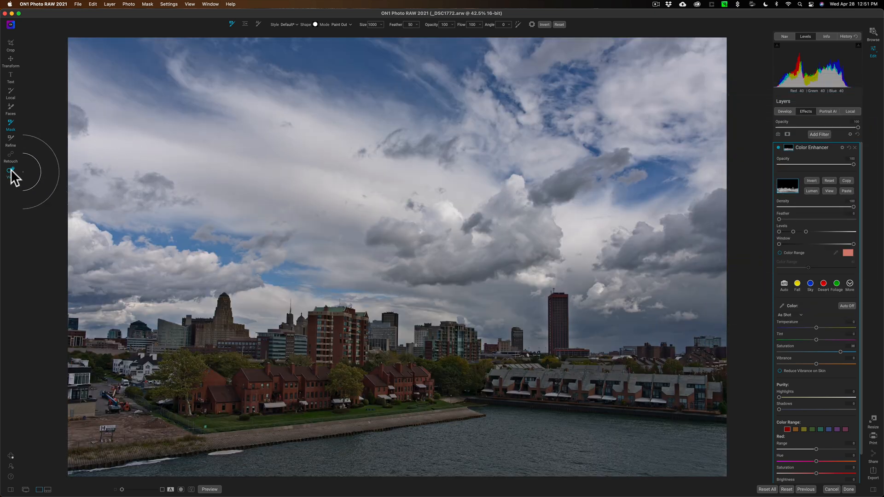
Set yellow Brightness to 100 in Color Range, then select the greens swatch.
left_click(10, 169)
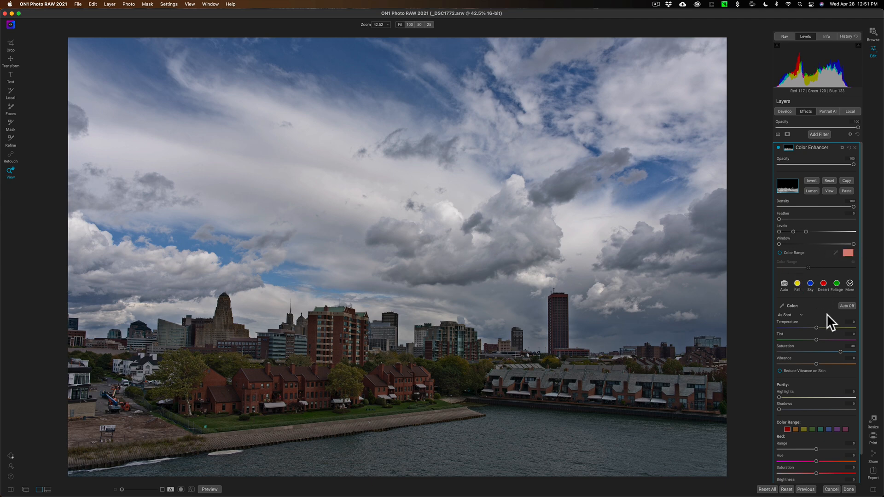
mouse_move(832, 312)
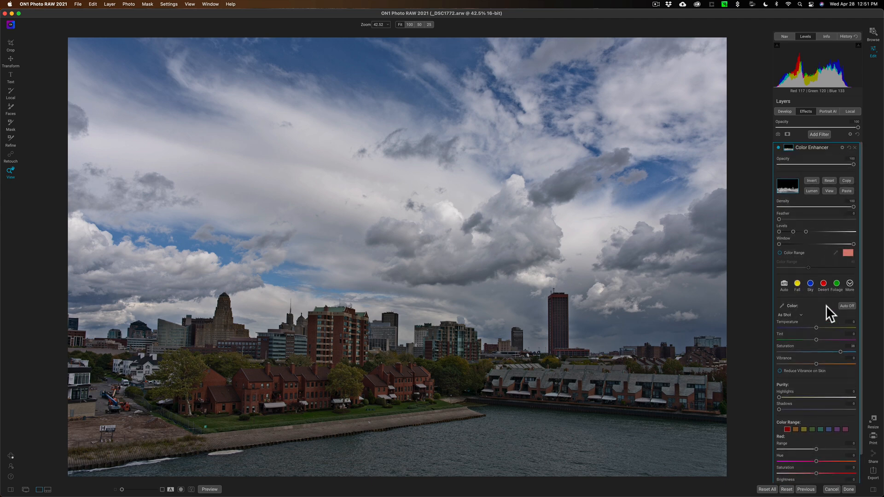
scroll("down", 3)
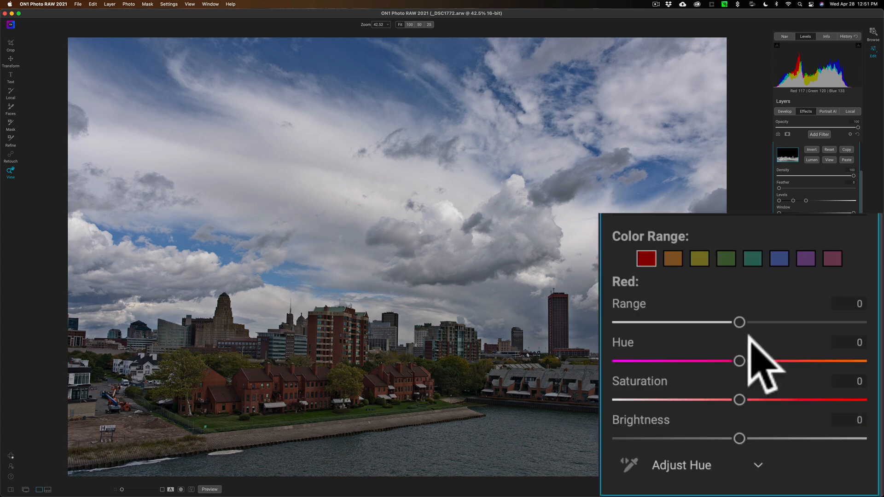
left_click(699, 259)
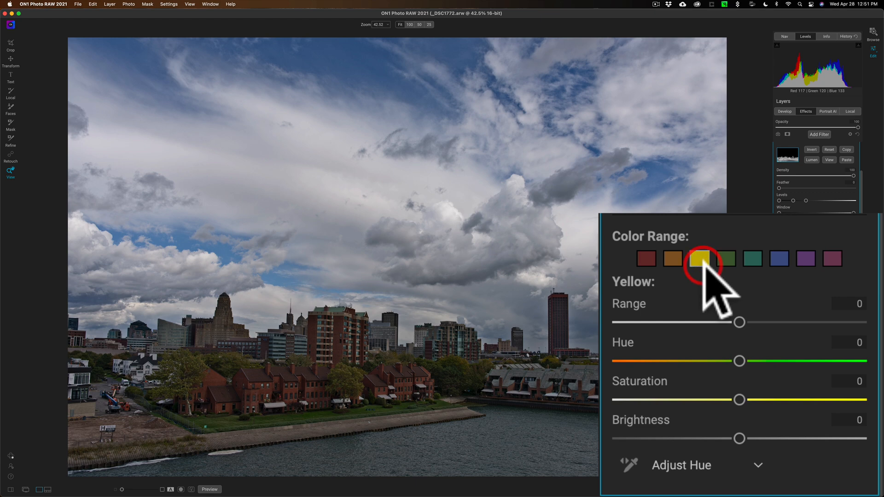
mouse_move(739, 438)
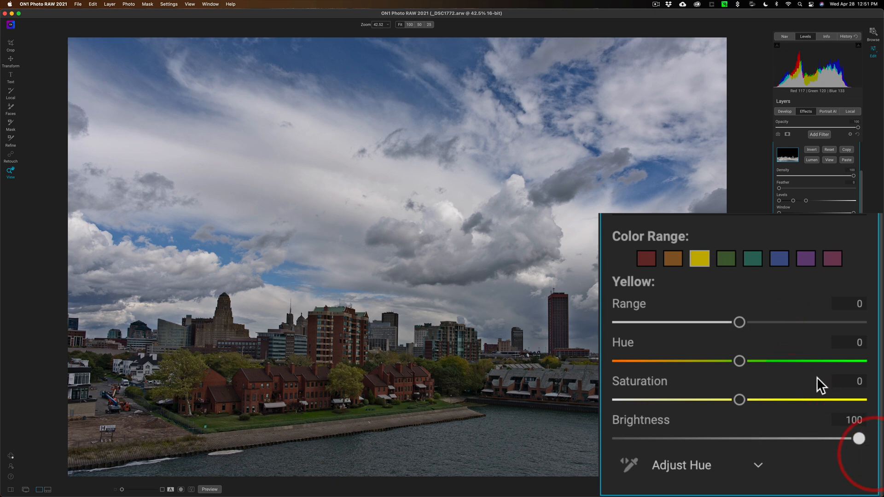
left_click(726, 261)
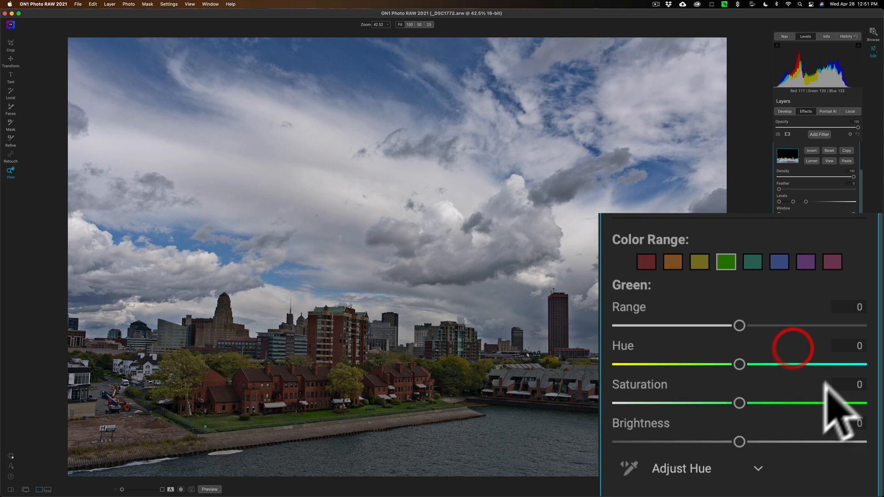
mouse_move(742, 446)
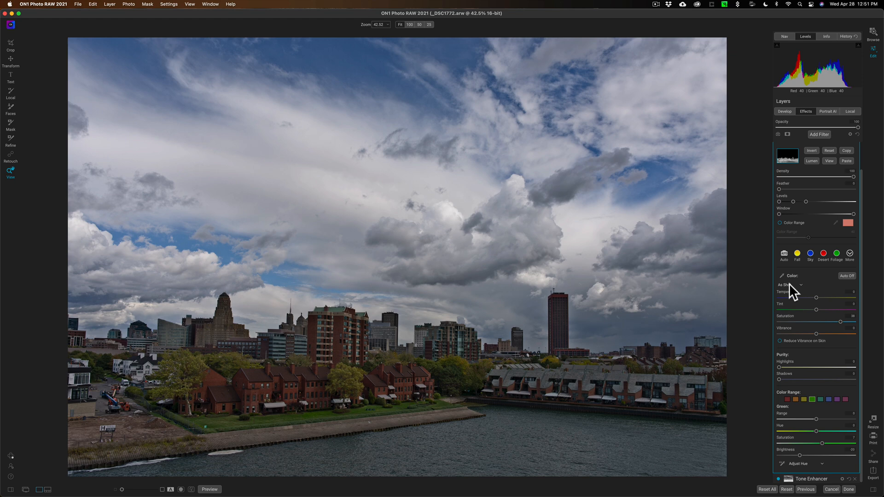
mouse_move(844, 193)
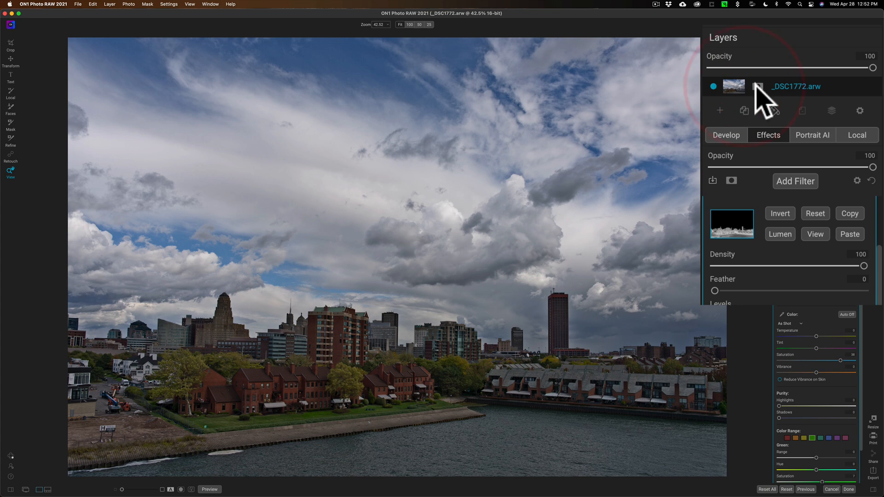
Select the Mask brush again to resume painting on the Color Enhancer mask.
left_click(759, 86)
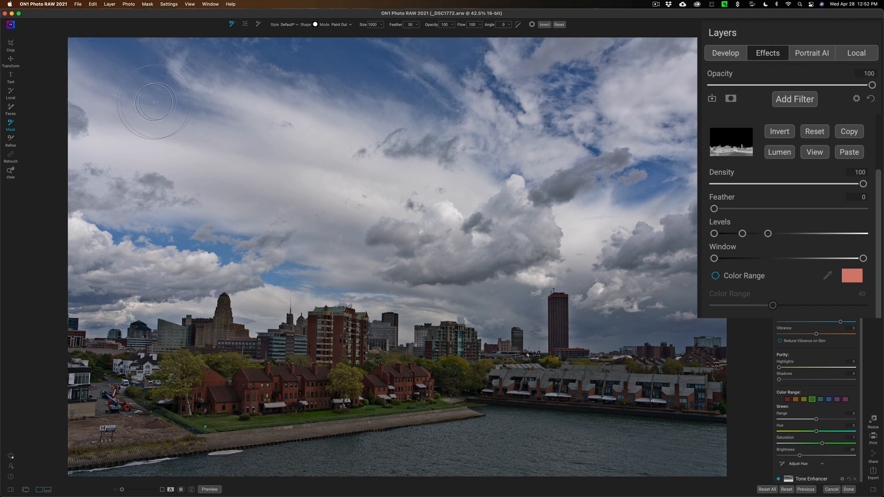
mouse_move(516, 34)
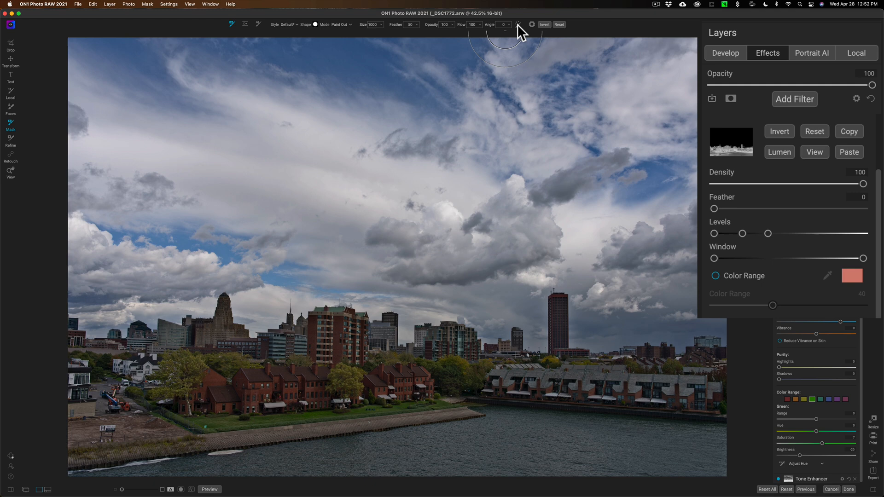
mouse_move(517, 25)
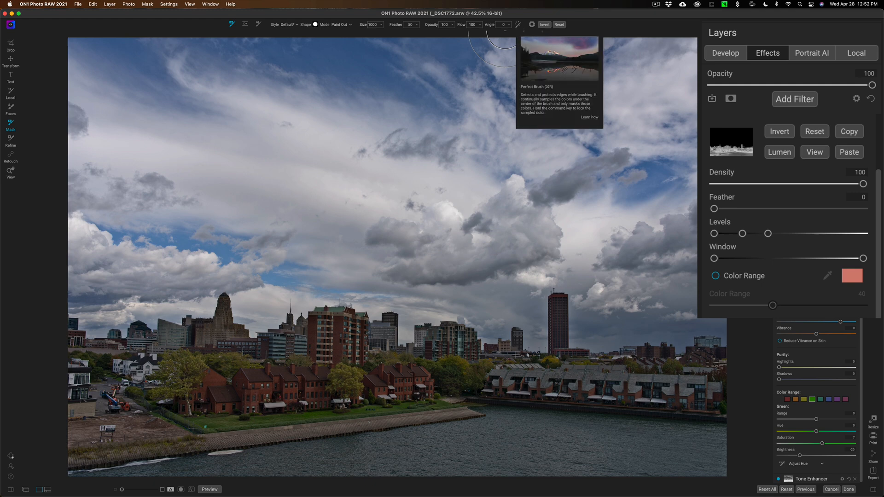
mouse_move(665, 271)
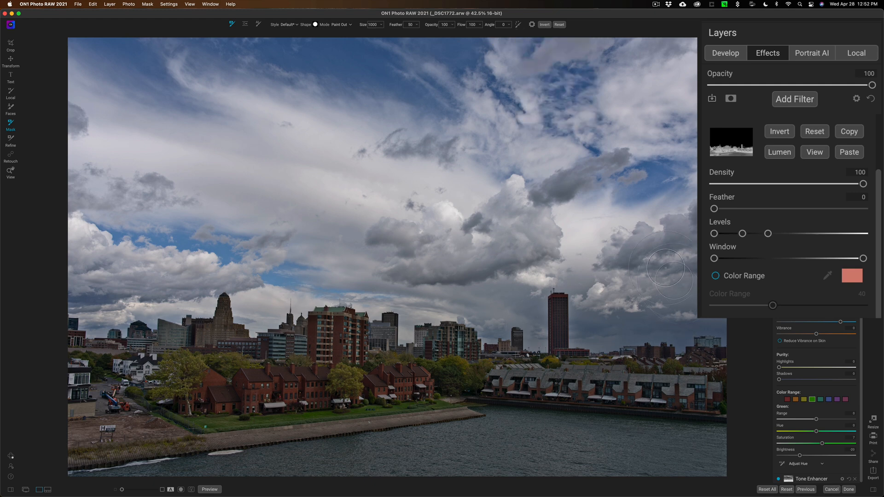
mouse_move(767, 216)
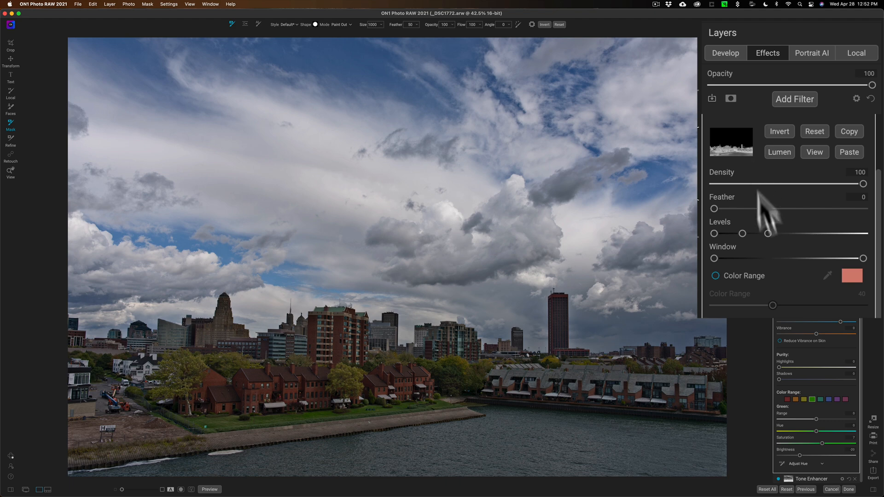
mouse_move(727, 251)
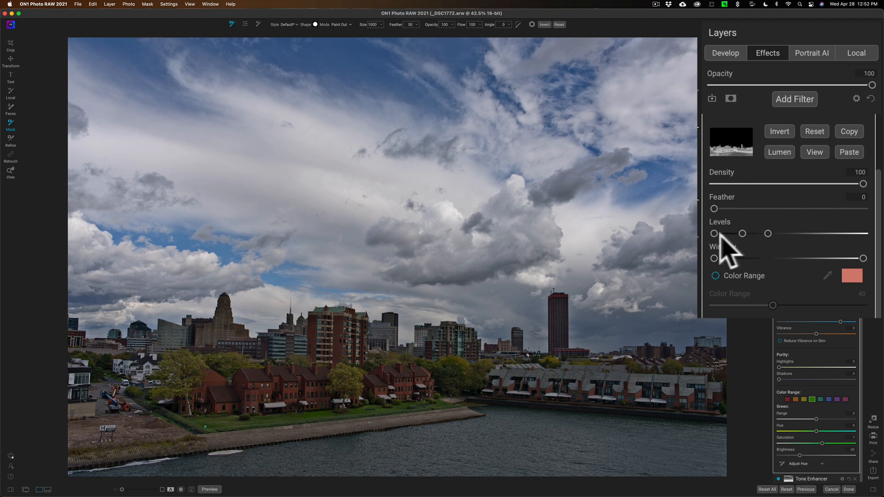
mouse_move(756, 251)
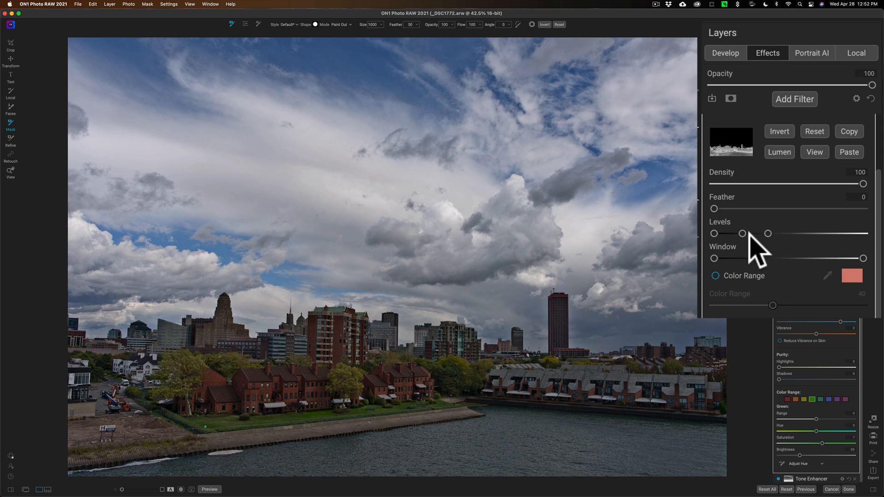
mouse_move(753, 268)
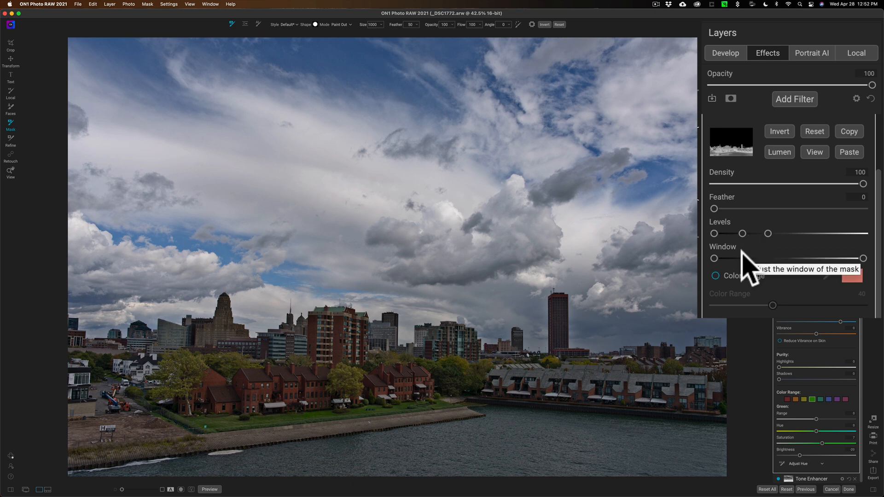